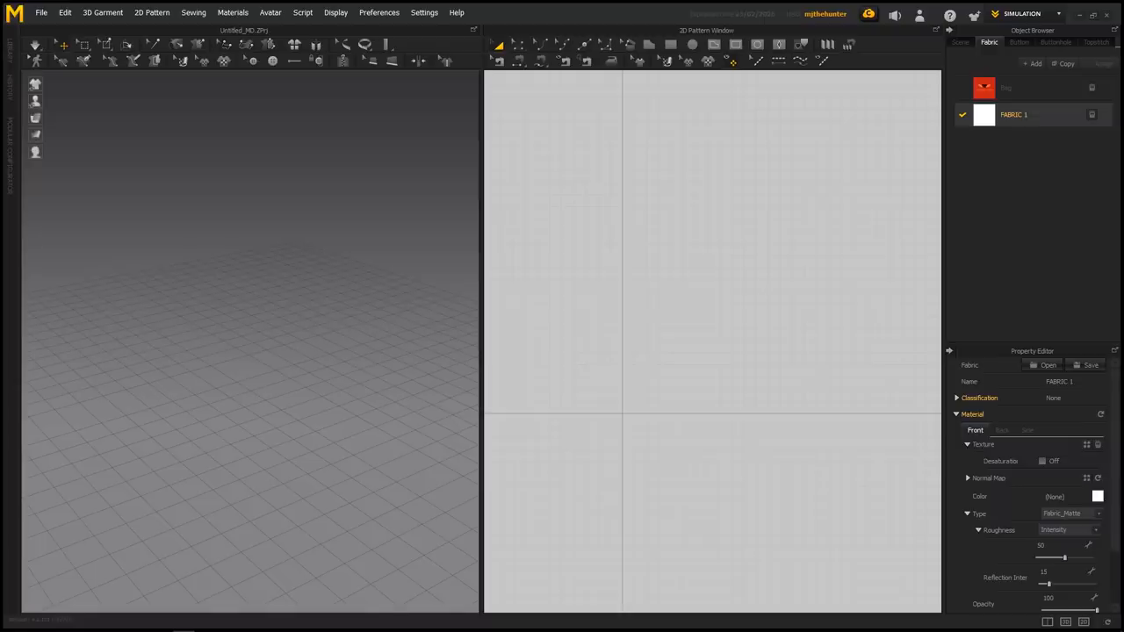
pyautogui.moveTo(233, 364)
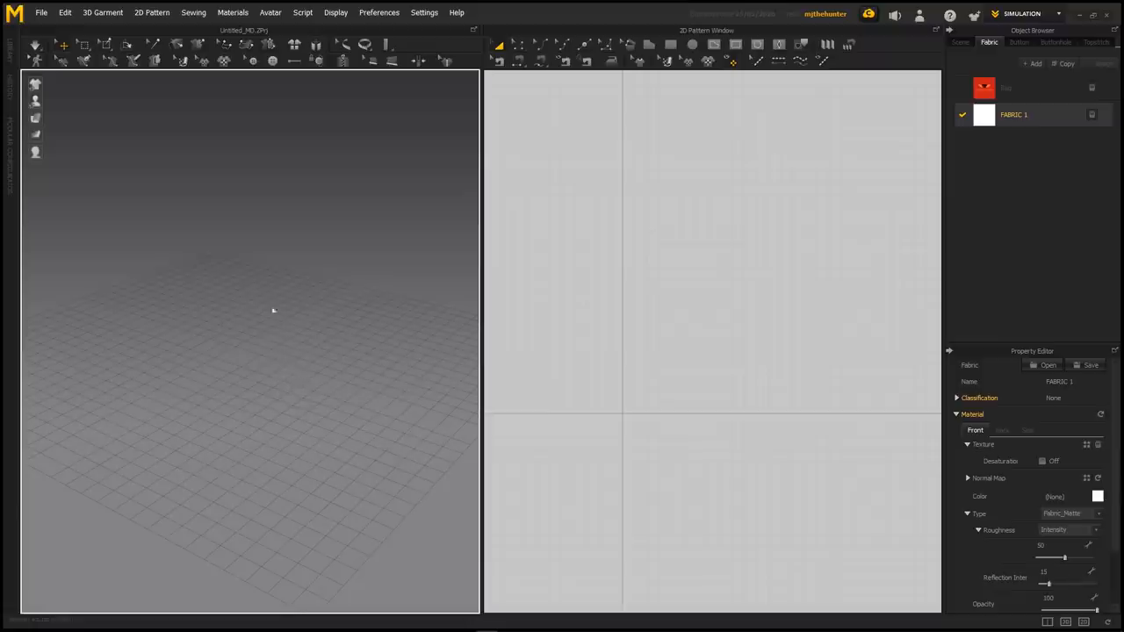
pyautogui.moveTo(311, 327)
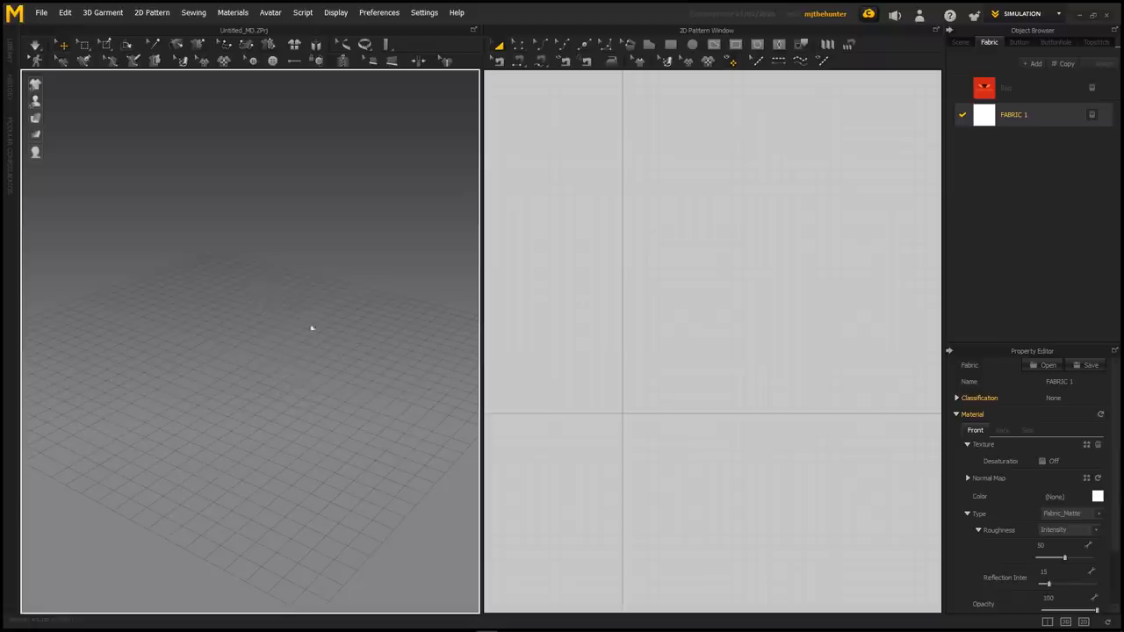
pyautogui.moveTo(326, 343)
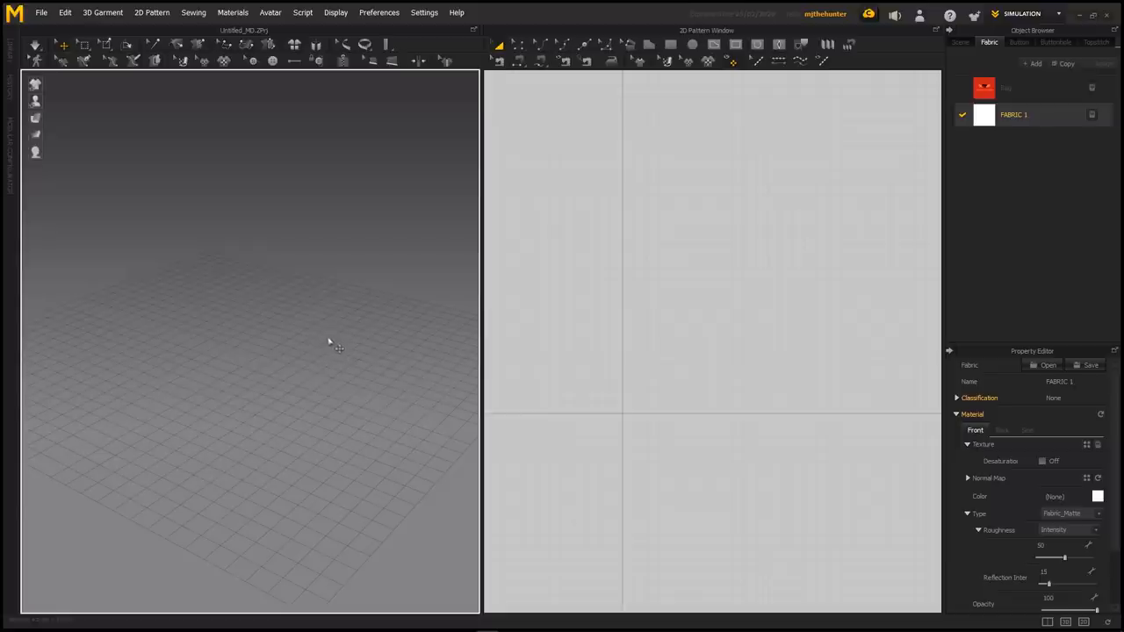
pyautogui.moveTo(312, 347)
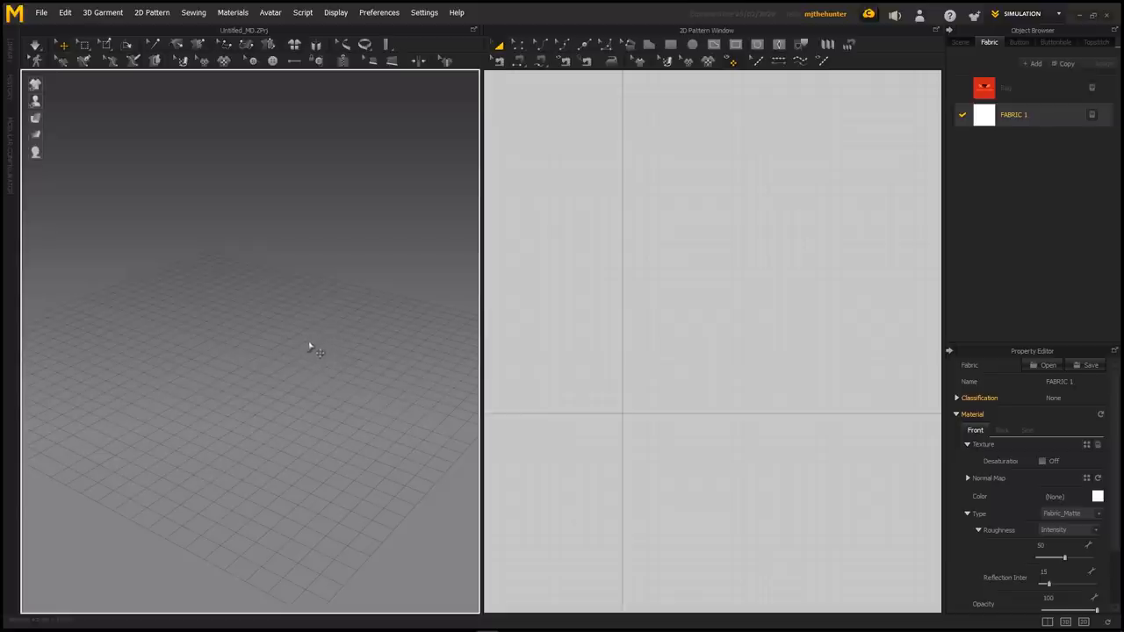
pyautogui.moveTo(227, 301)
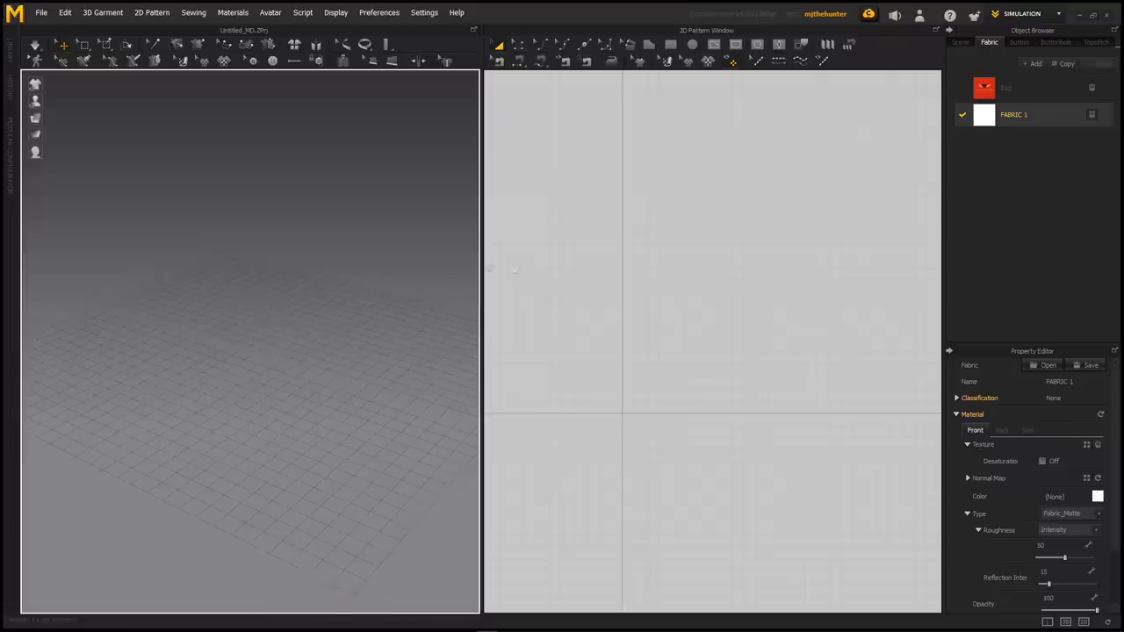
pyautogui.moveTo(352, 328)
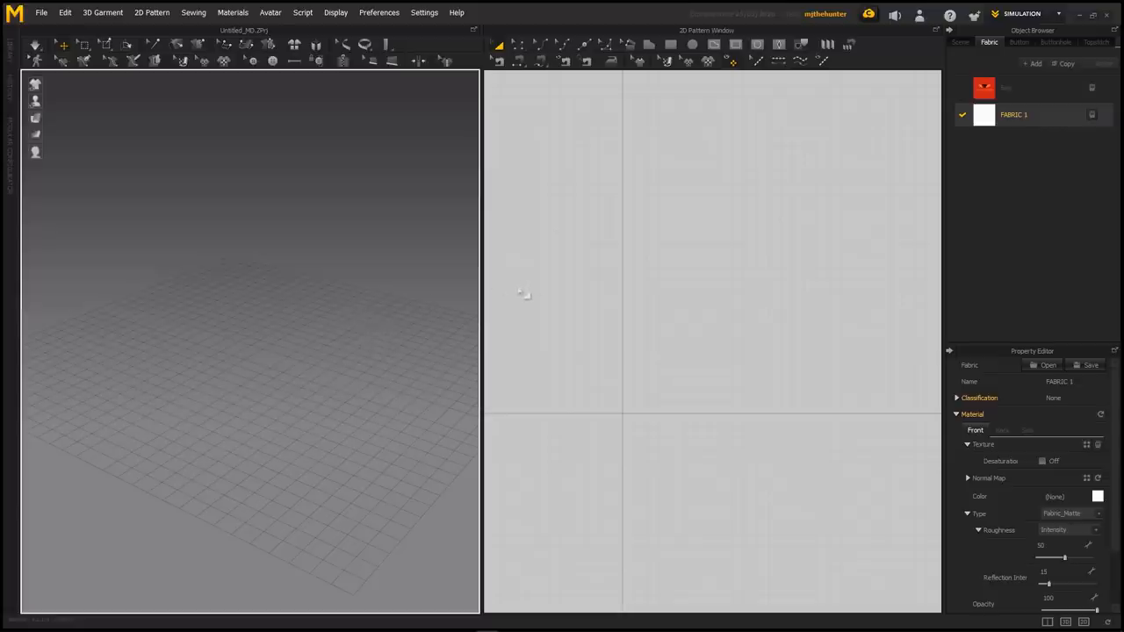
pyautogui.moveTo(520, 297)
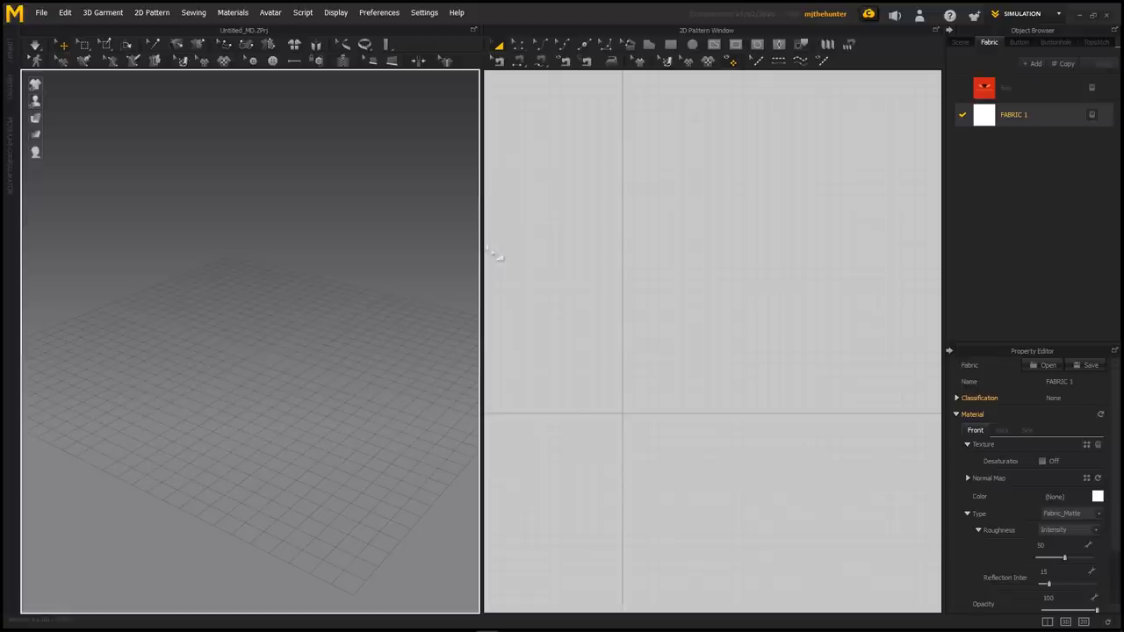
pyautogui.moveTo(487, 209)
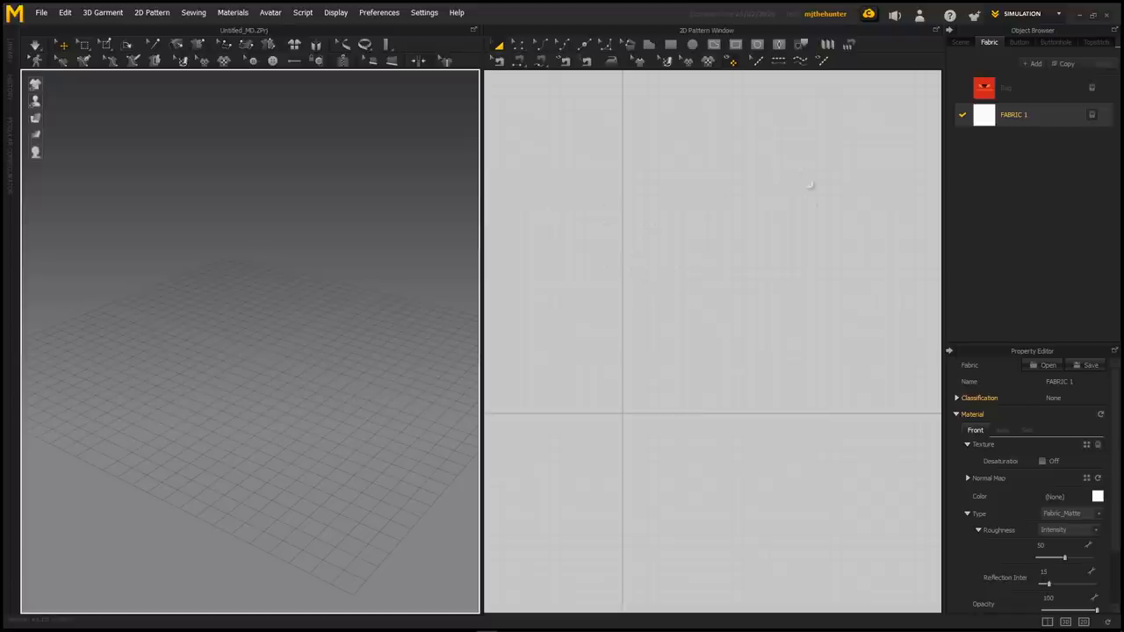
pyautogui.moveTo(778, 291)
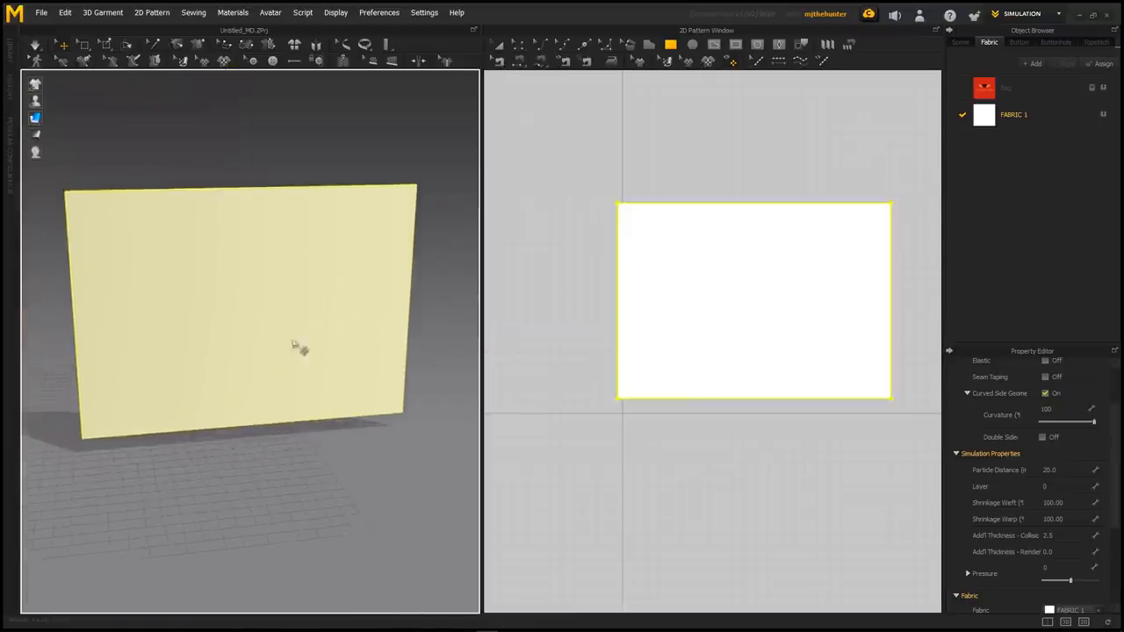
# Step: Orbit the view around the large rectangular panel
pyautogui.moveTo(303, 346); pyautogui.dragTo(118, 166)
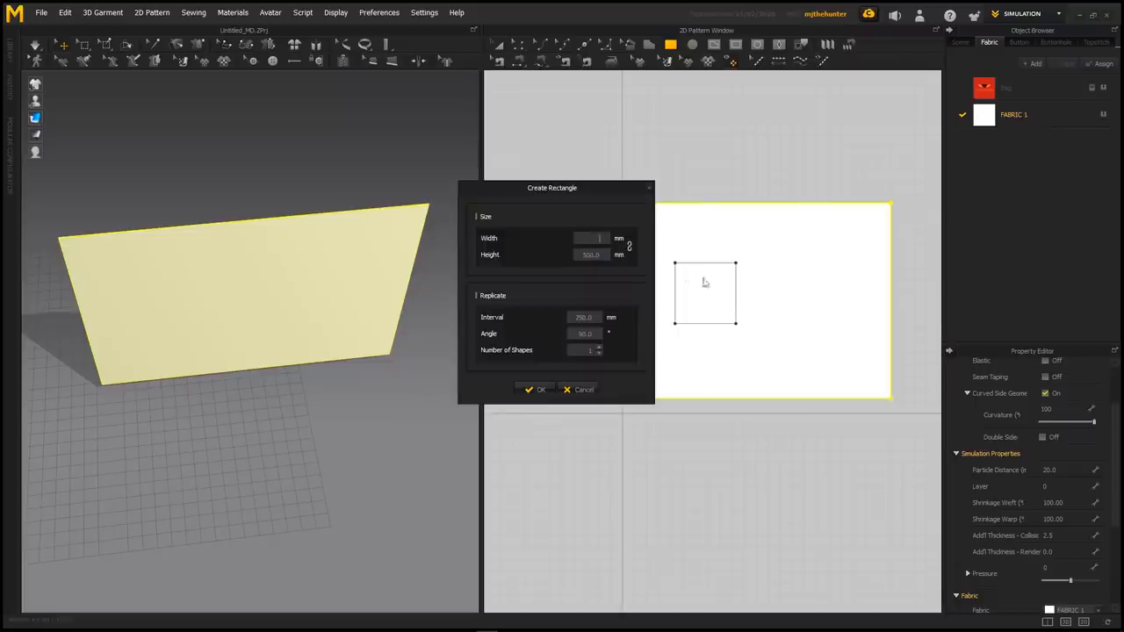
# Step: Confirm the 500 mm square cap size and place a second cap above it
pyautogui.click(534, 389)
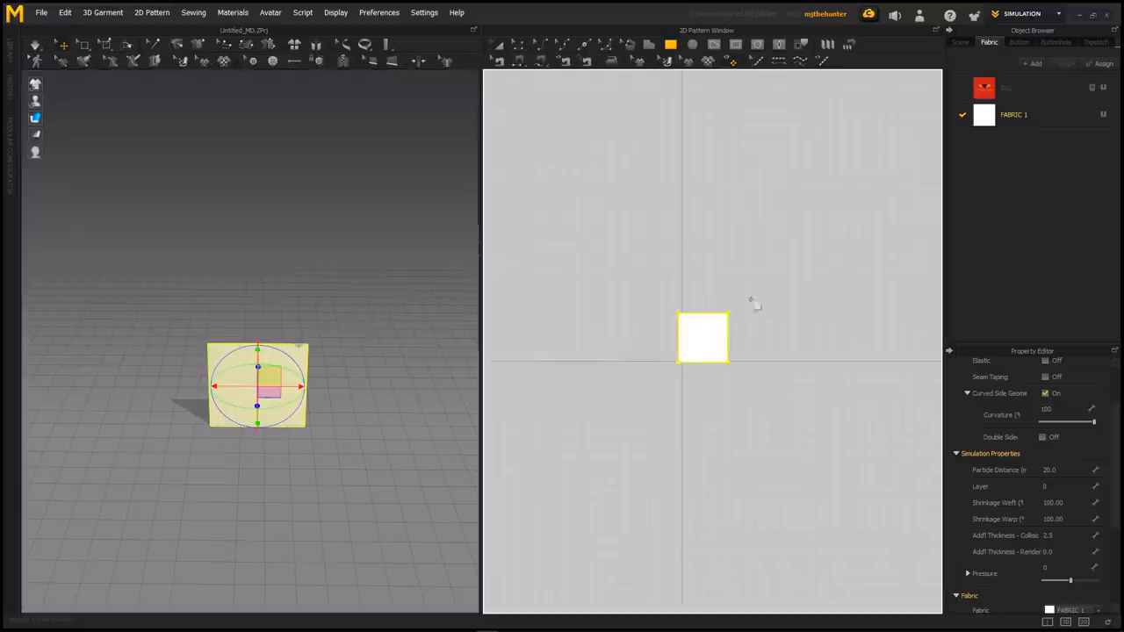
pyautogui.click(701, 340)
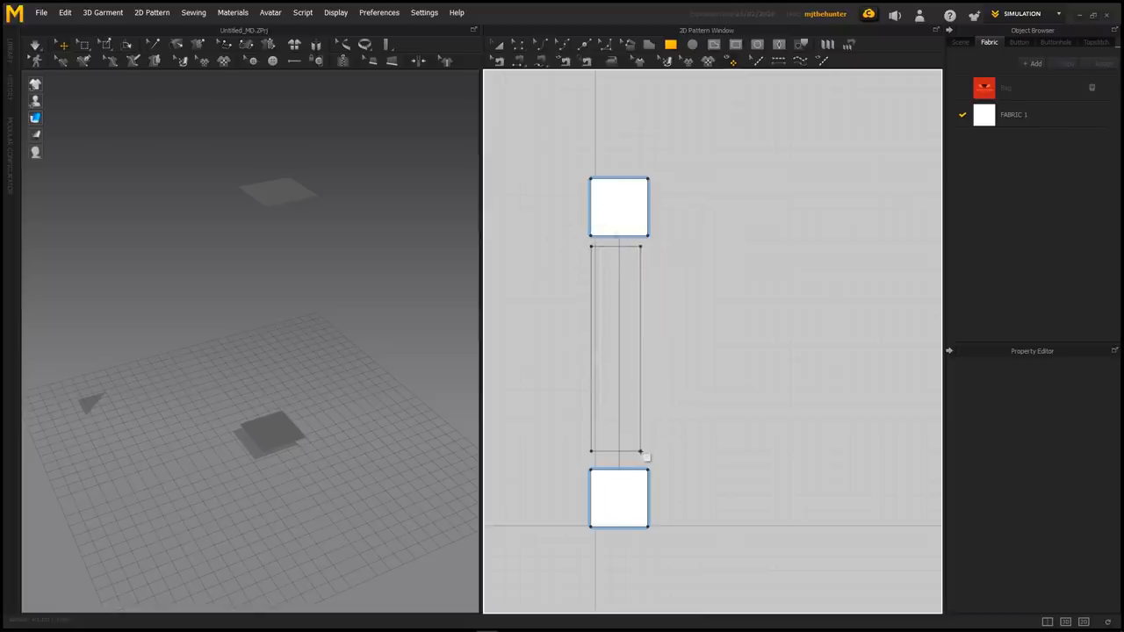
# Step: Finish the tall body panel and inspect its corner points to compare edge lengths with the caps
pyautogui.click(618, 365)
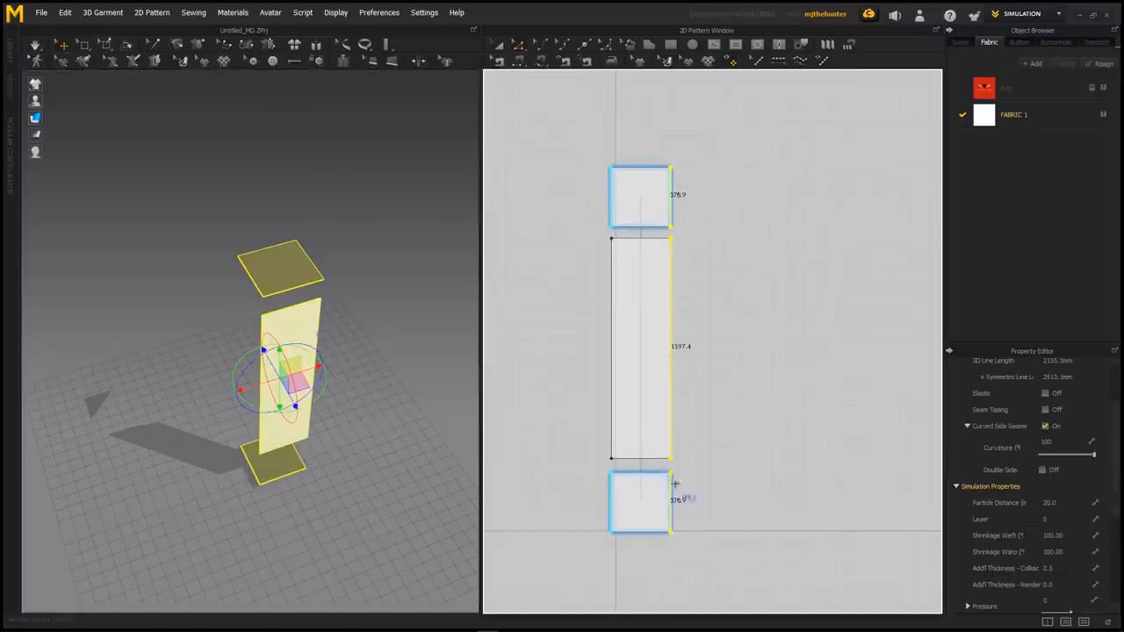
pyautogui.rightClick(669, 476)
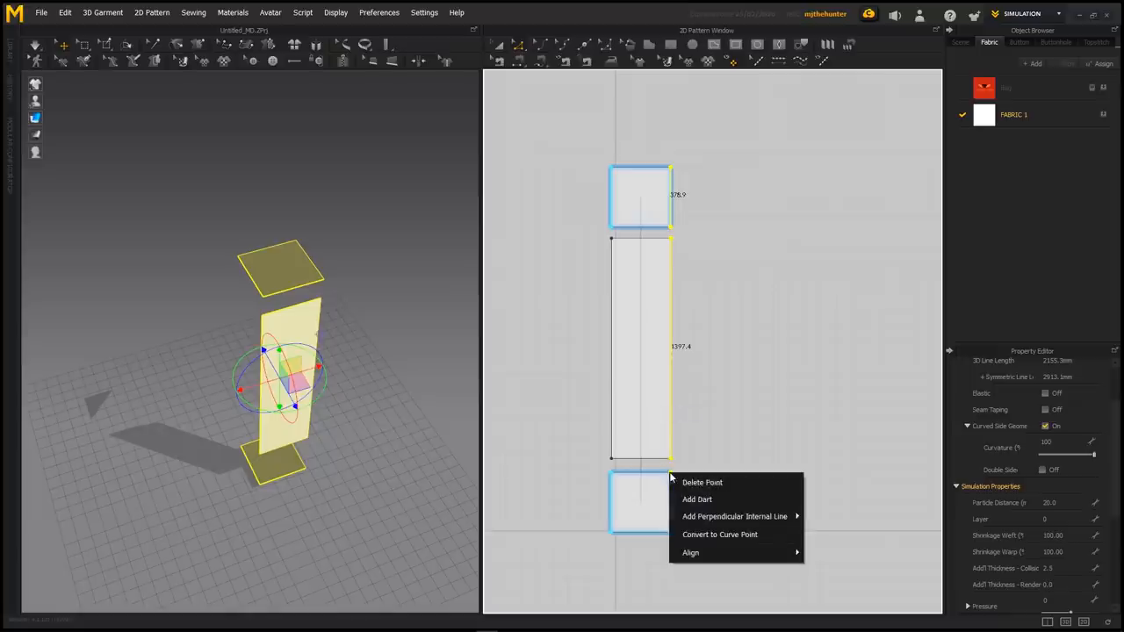
pyautogui.moveTo(699, 553)
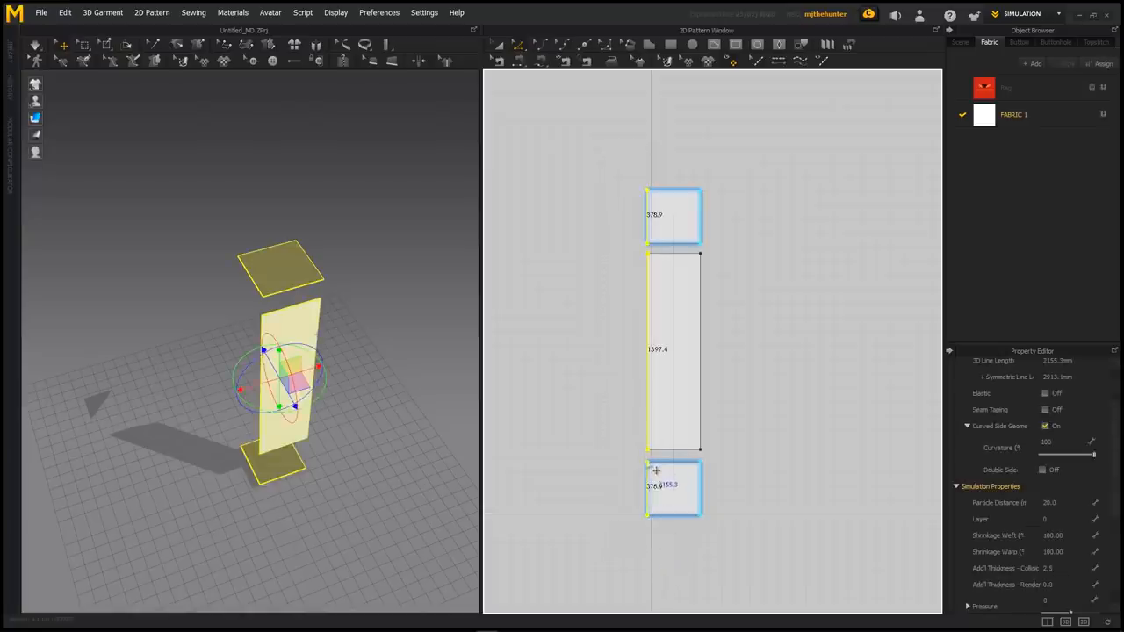
pyautogui.rightClick(656, 471)
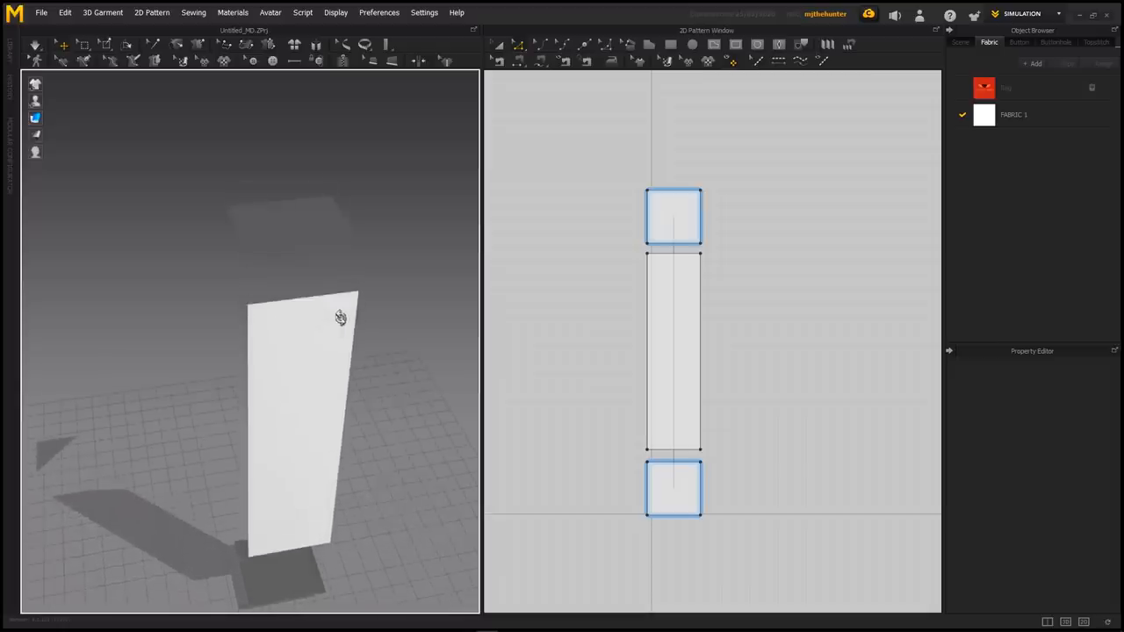
# Step: Apply Deactivate (Pattern Only) to the top cap, then to the bottom cap
pyautogui.click(676, 217)
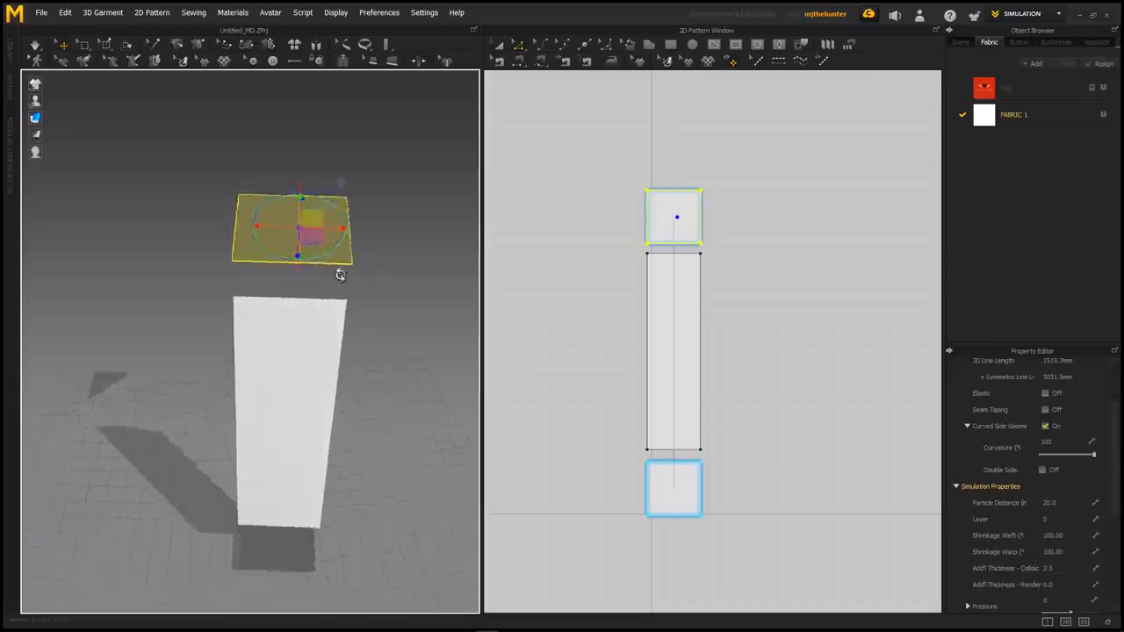
pyautogui.rightClick(290, 229)
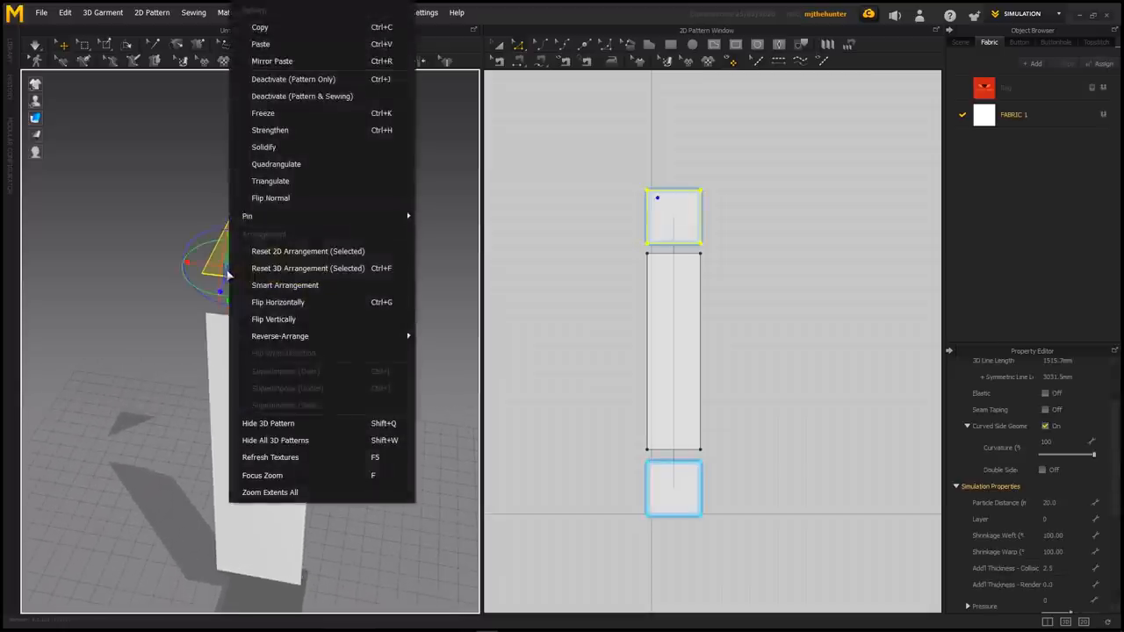
pyautogui.moveTo(270, 198)
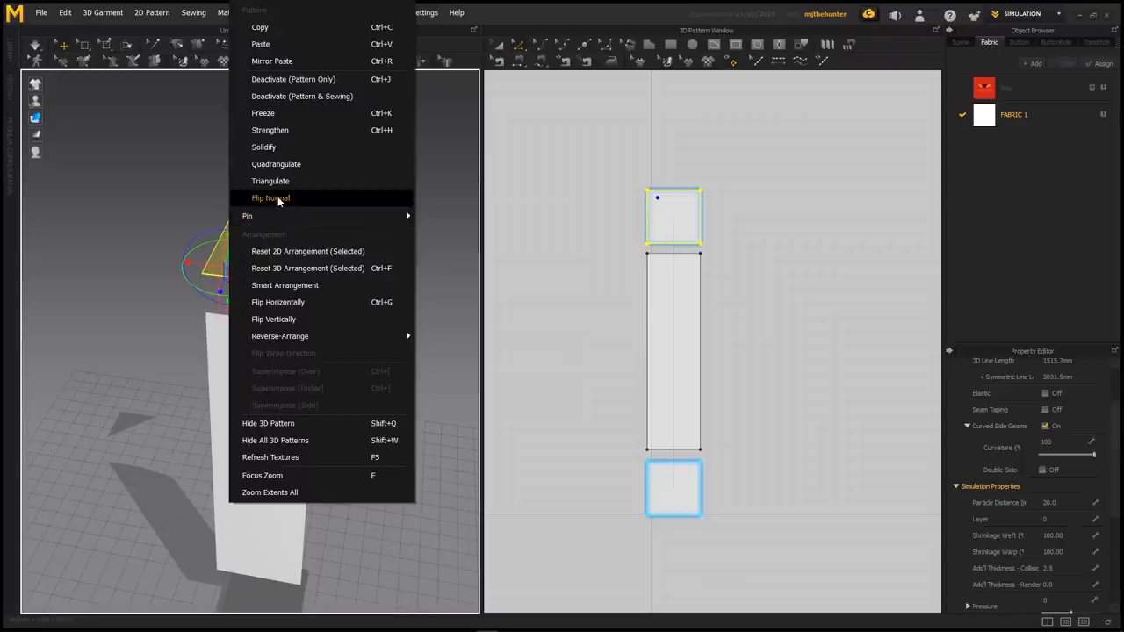
pyautogui.click(270, 197)
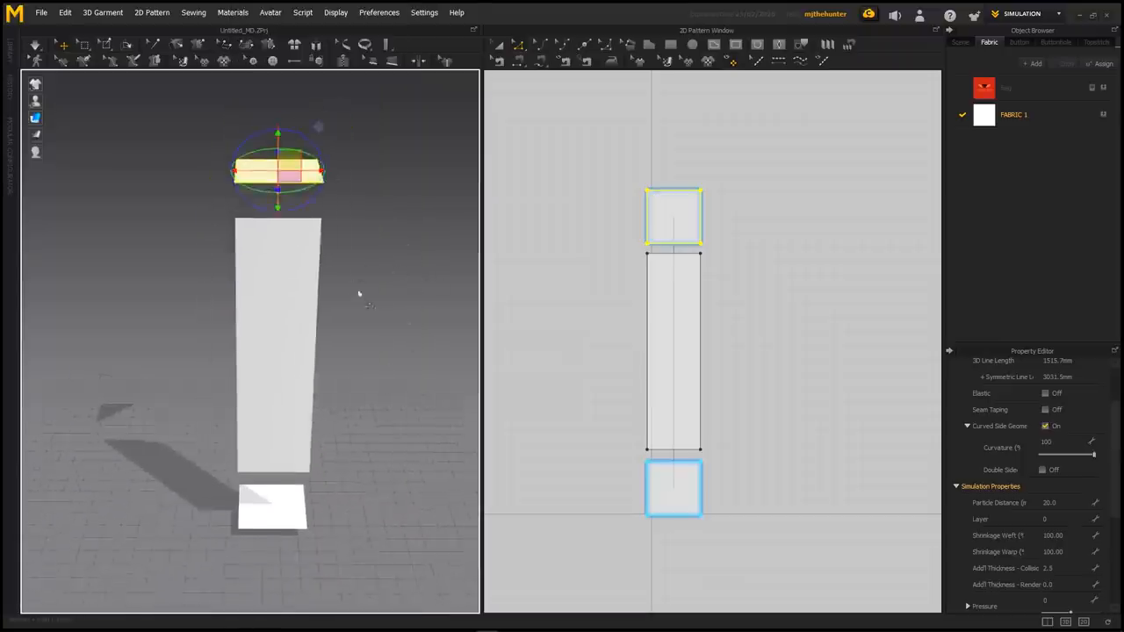
pyautogui.rightClick(669, 218)
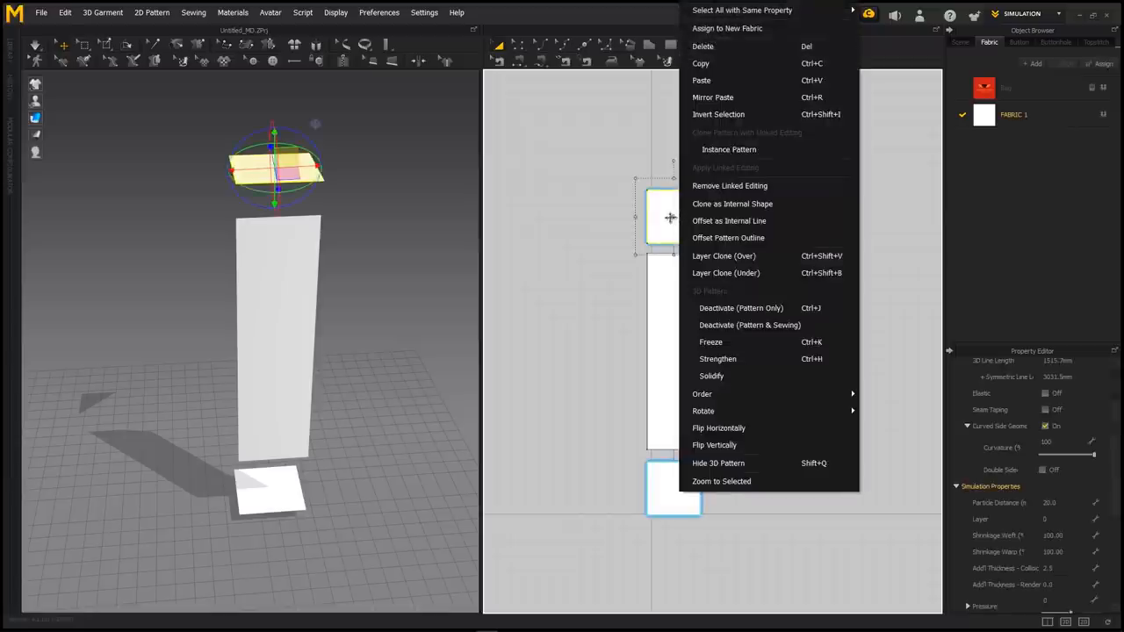
pyautogui.moveTo(608, 209)
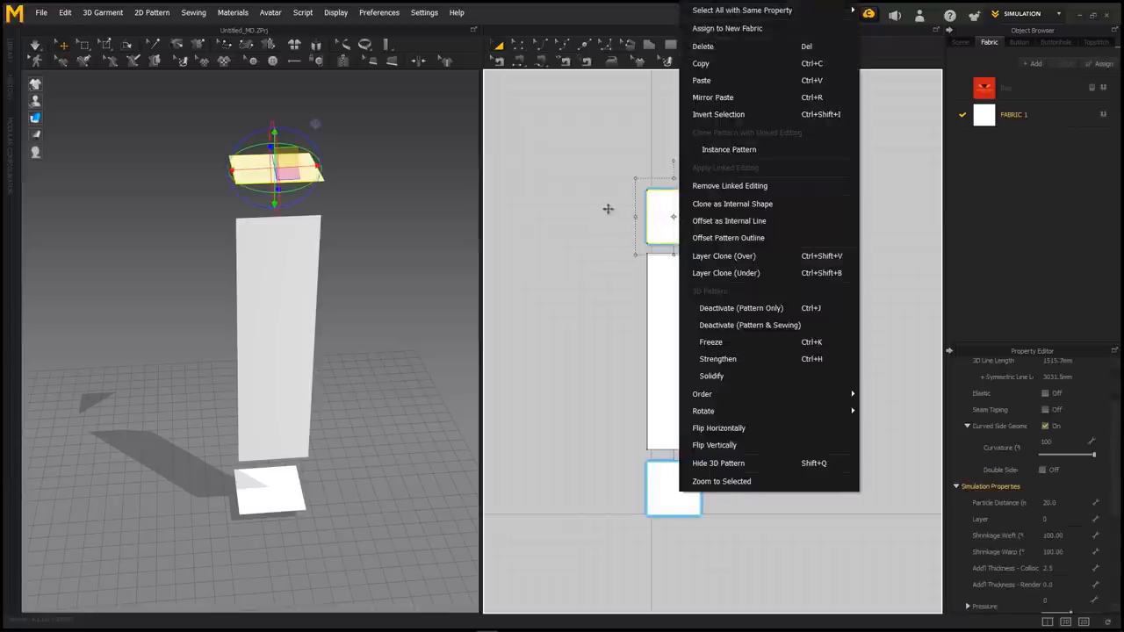
pyautogui.moveTo(619, 211)
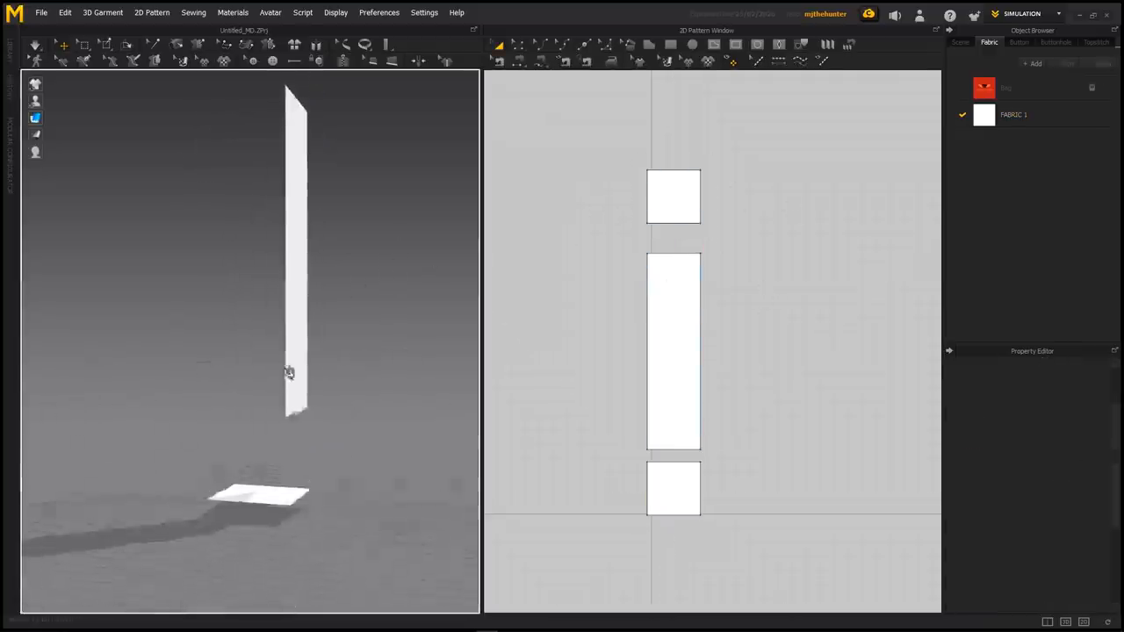
pyautogui.rightClick(673, 500)
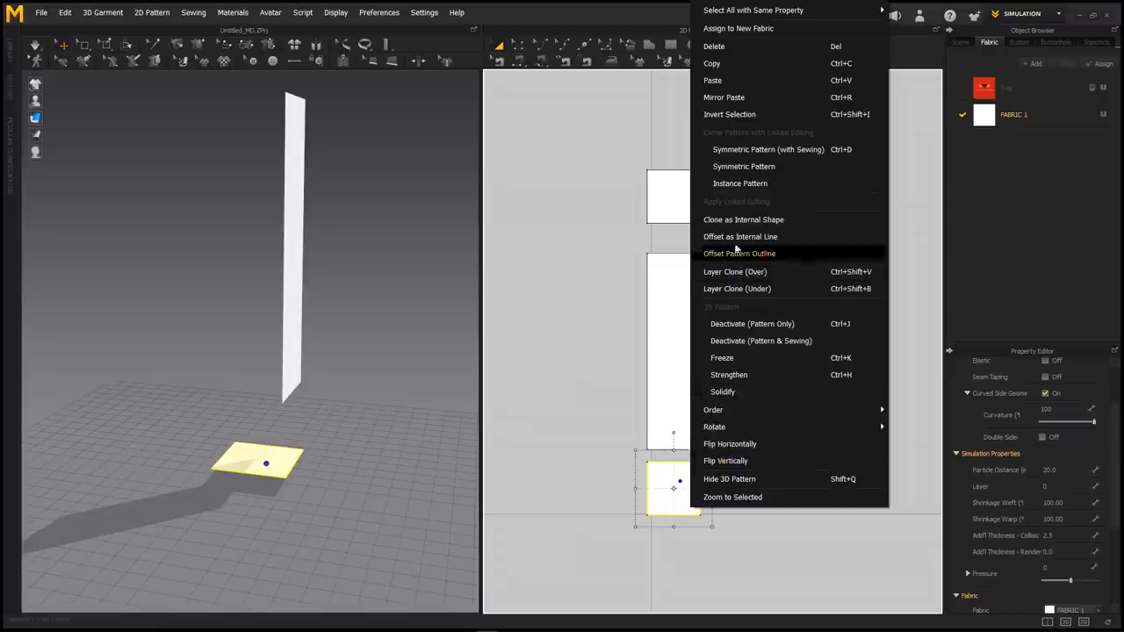
pyautogui.moveTo(611, 421)
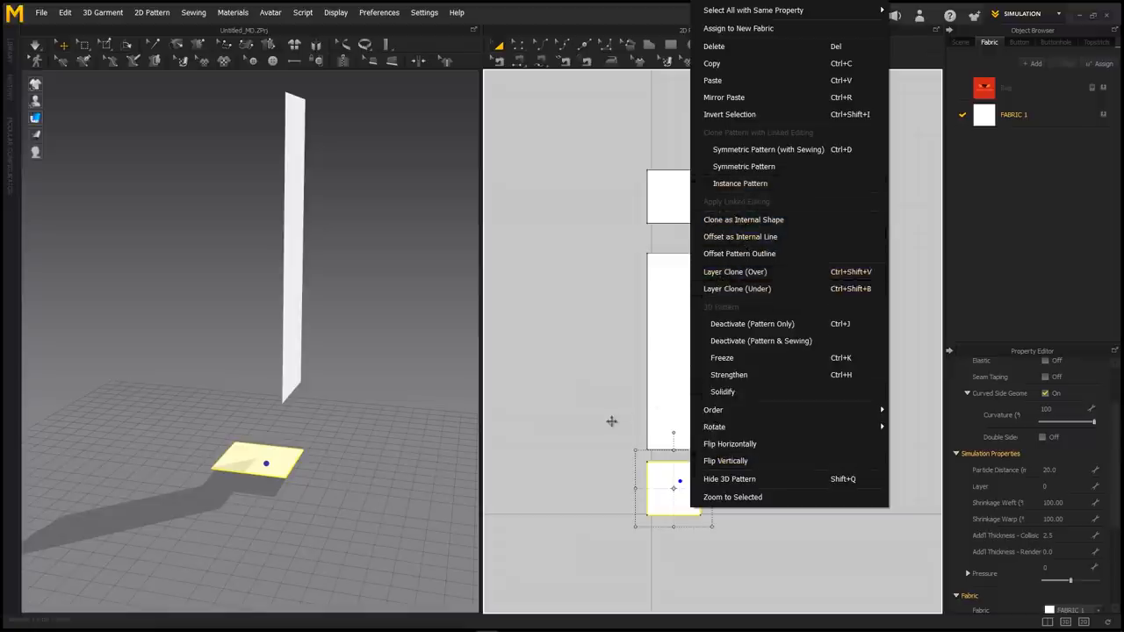
pyautogui.click(612, 419)
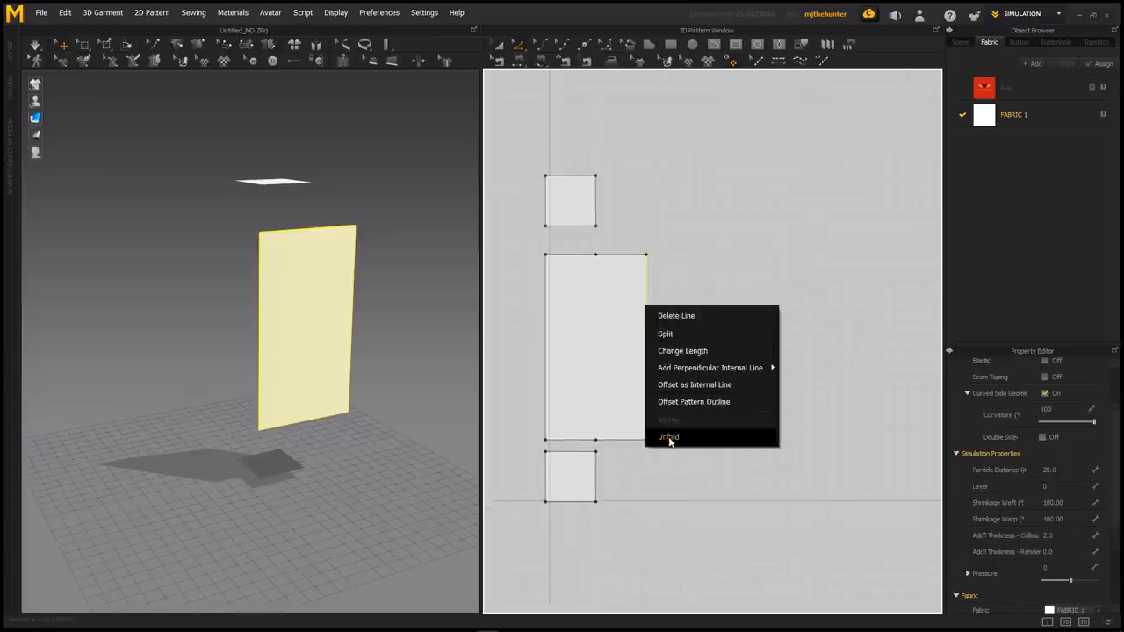
# Step: Unfold the body strip along its right edge and place the mirrored half
pyautogui.click(668, 436)
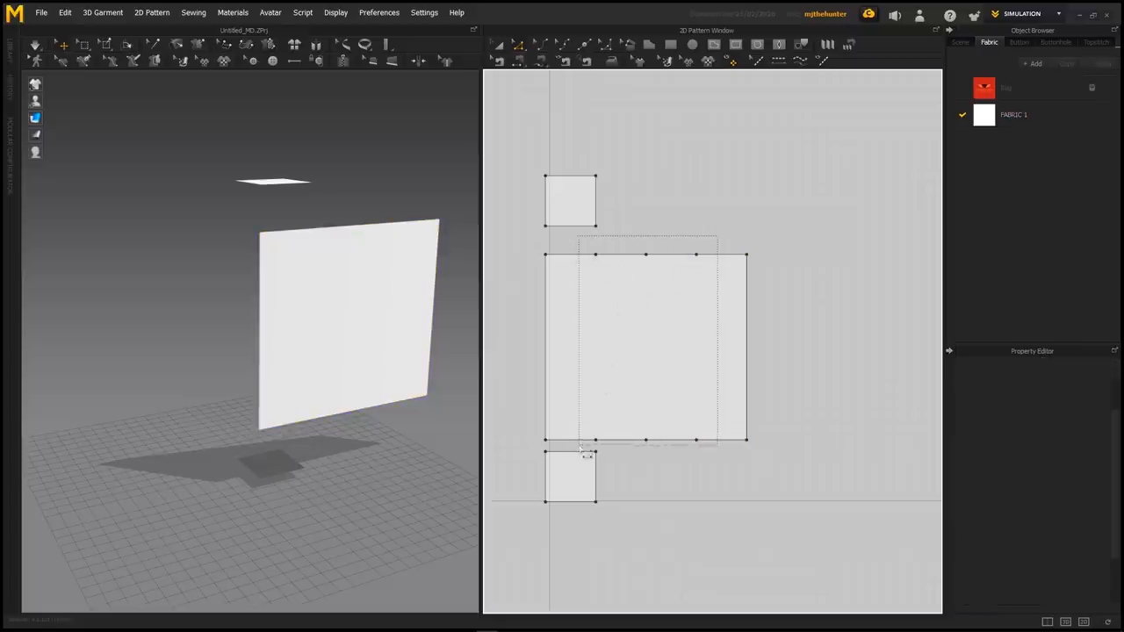
pyautogui.click(645, 351)
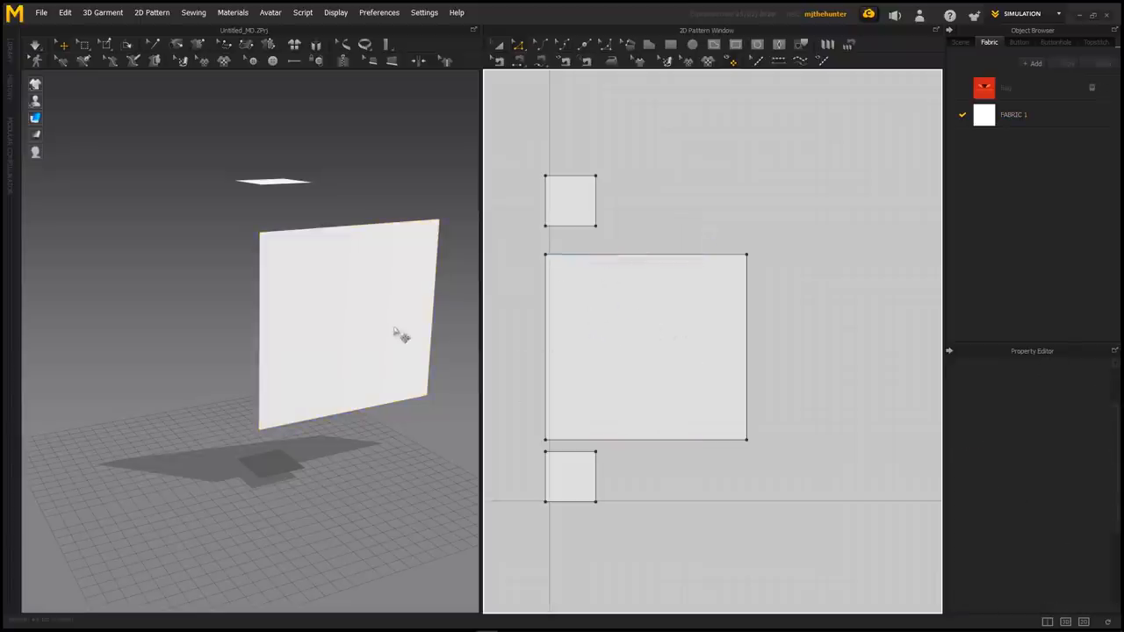
pyautogui.click(645, 346)
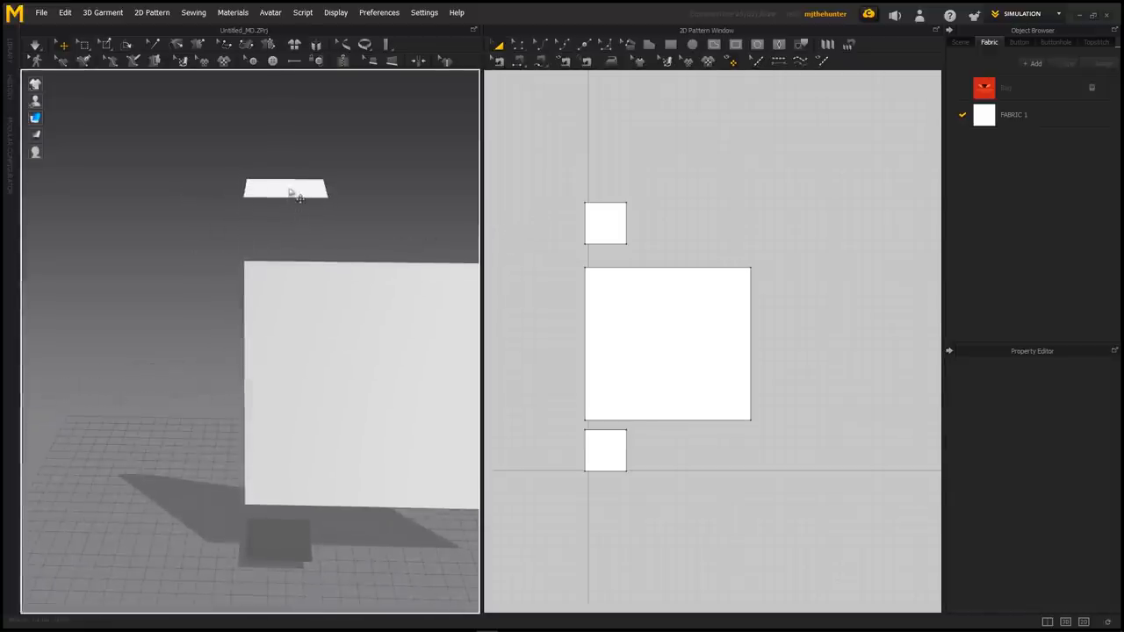
pyautogui.click(605, 223)
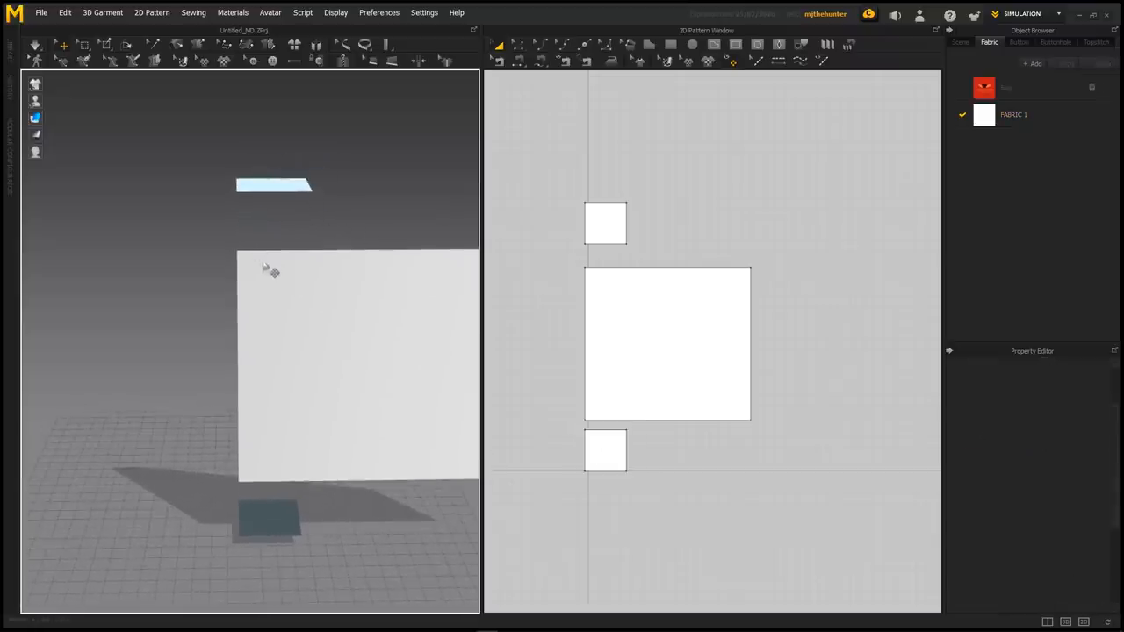
# Step: Join the body panel's left and right edges with a Segment Sewing seam
pyautogui.click(692, 298)
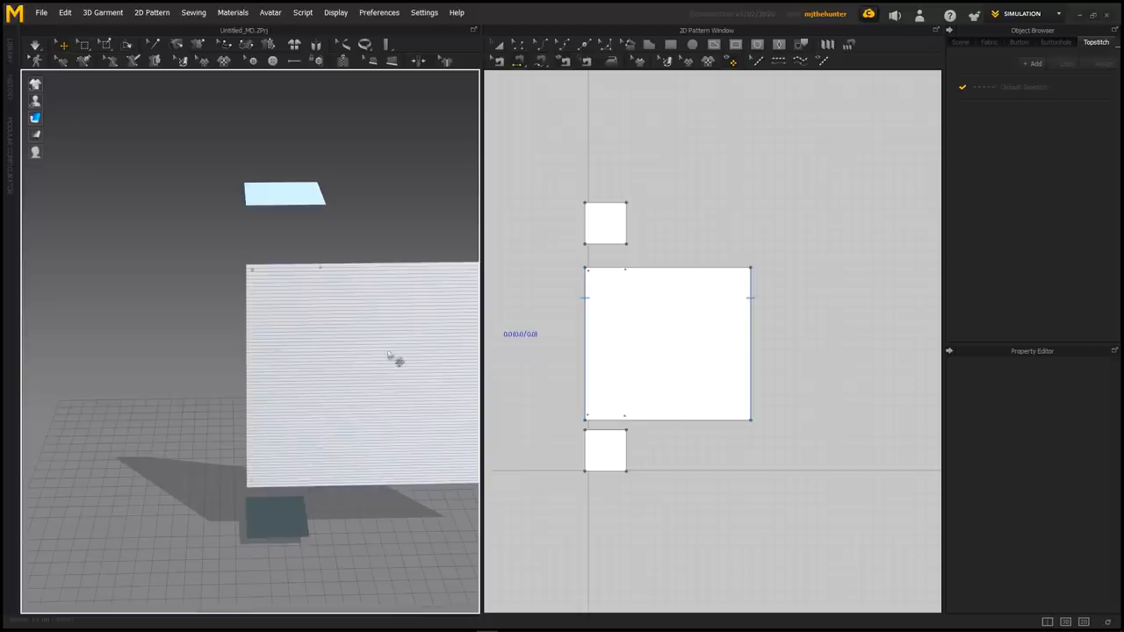
pyautogui.moveTo(387, 355); pyautogui.dragTo(290, 316)
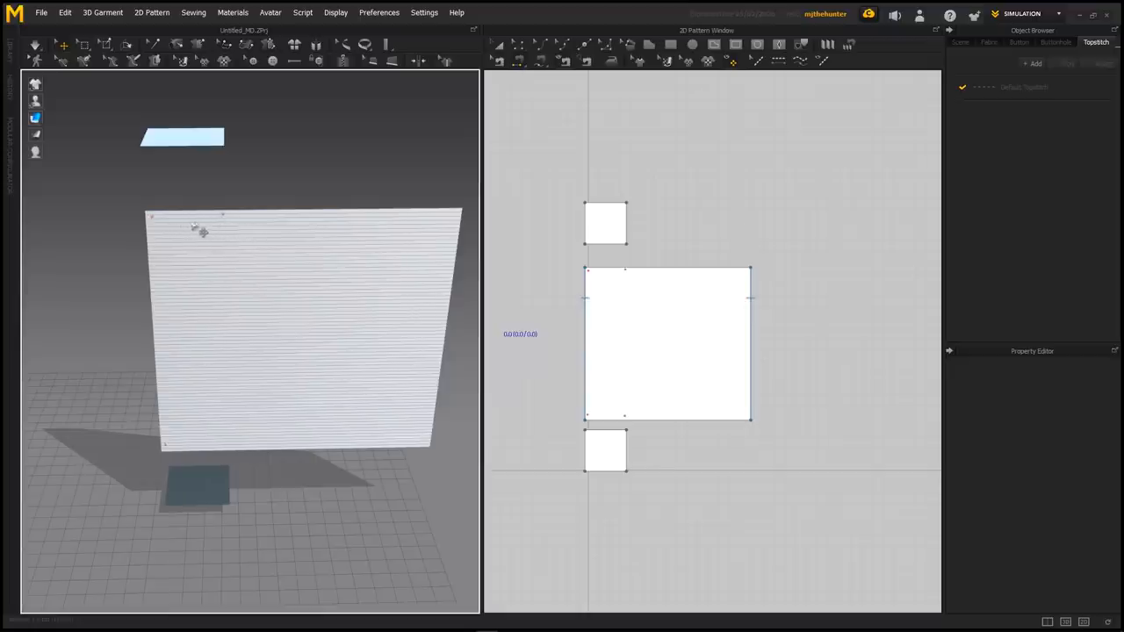
pyautogui.moveTo(275, 348)
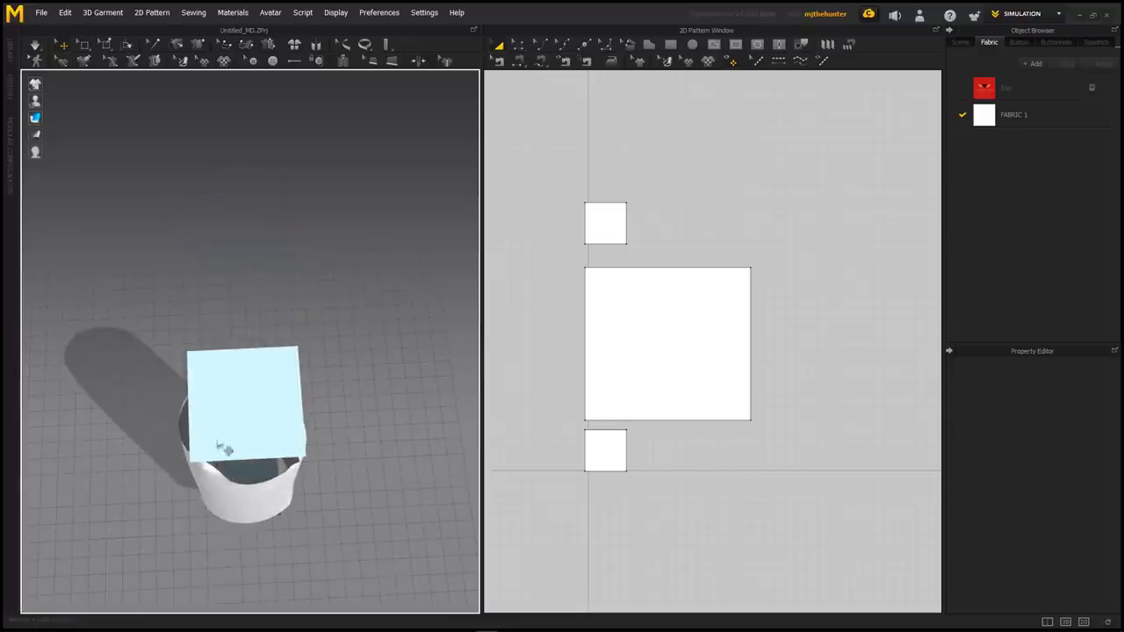
# Step: Activate the top cap again and pin its corners above the tube
pyautogui.rightClick(606, 223)
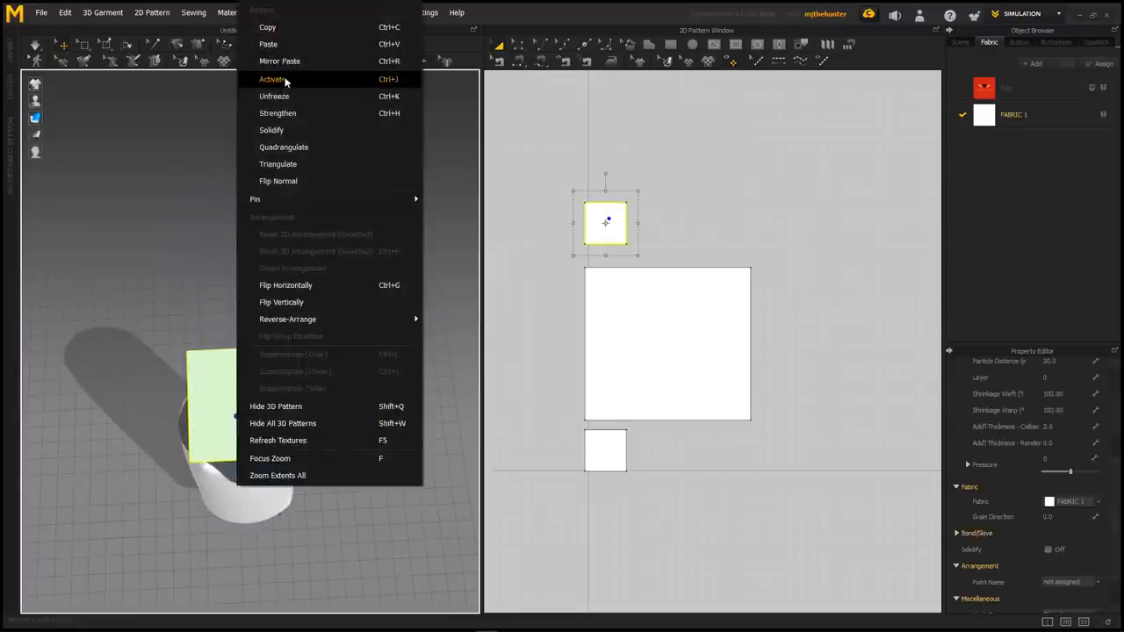
pyautogui.click(273, 79)
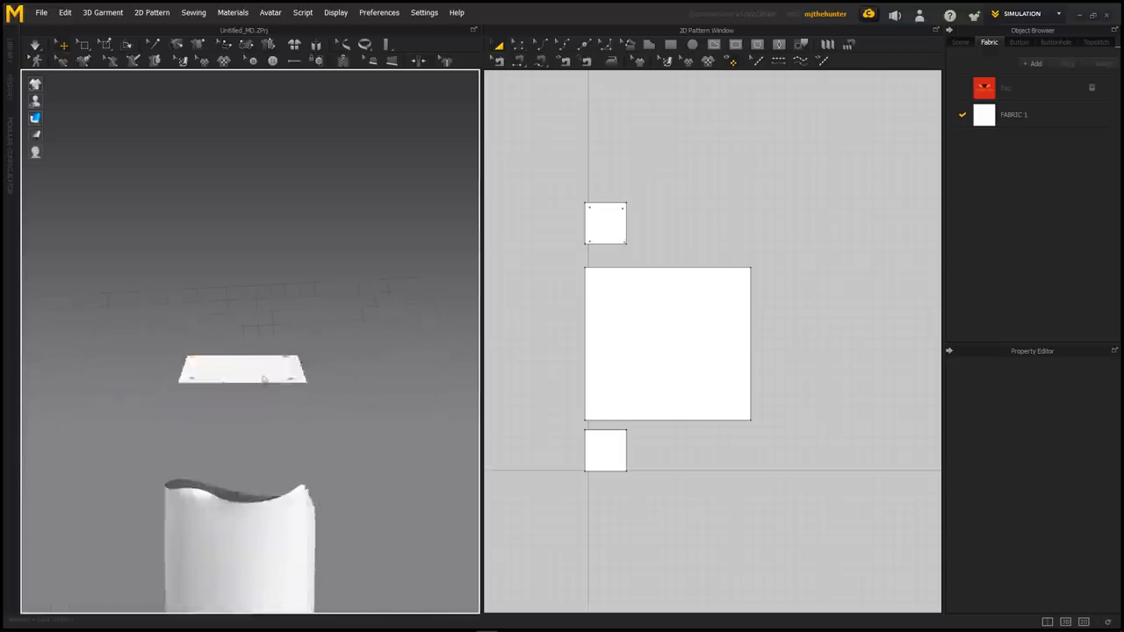
pyautogui.rightClick(606, 456)
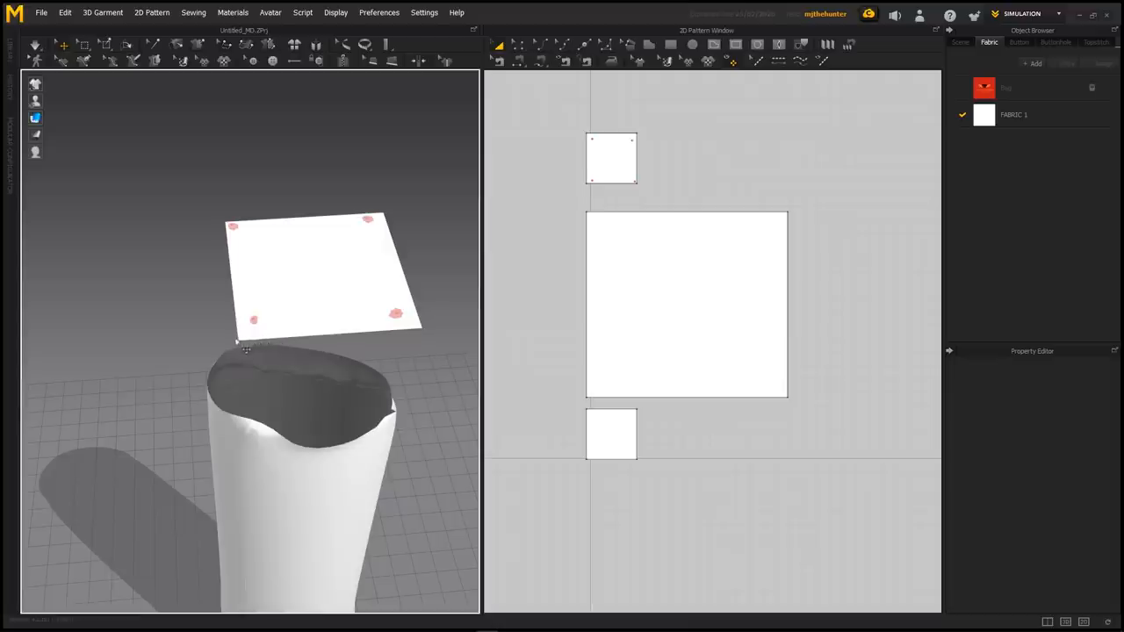
pyautogui.click(611, 158)
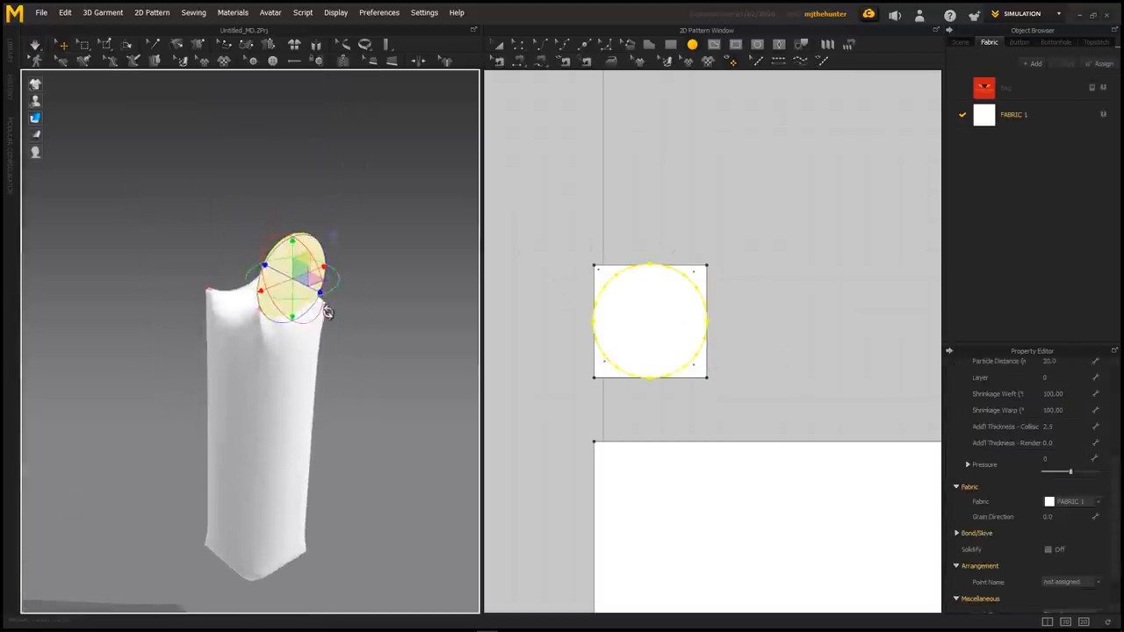
# Step: Replace the square top cap with a circle piece
pyautogui.click(650, 323)
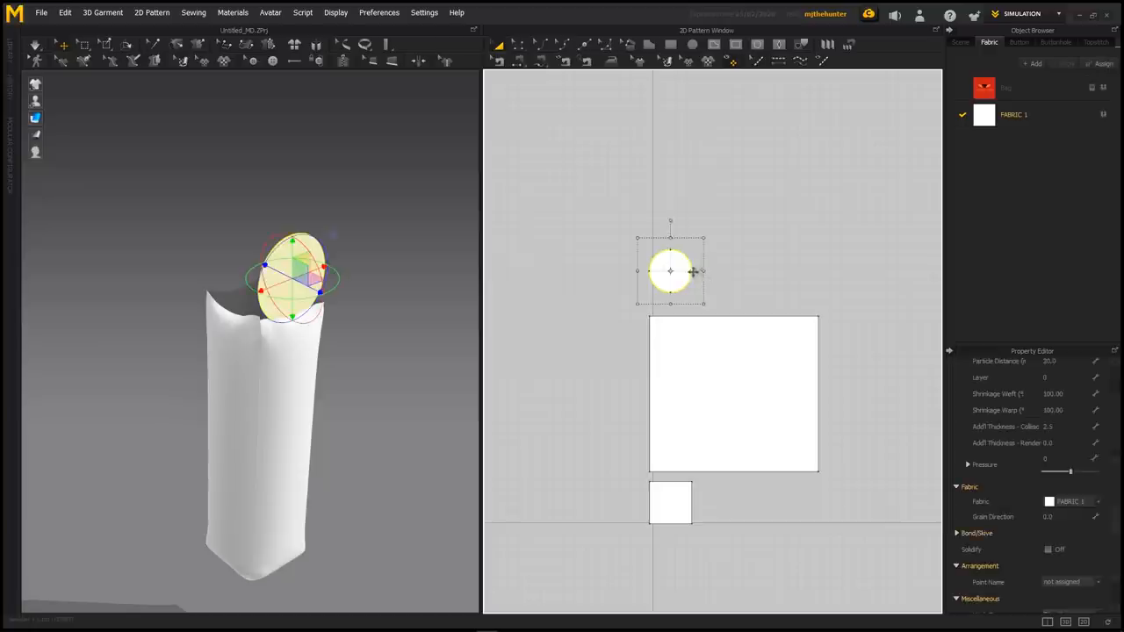
pyautogui.moveTo(625, 258)
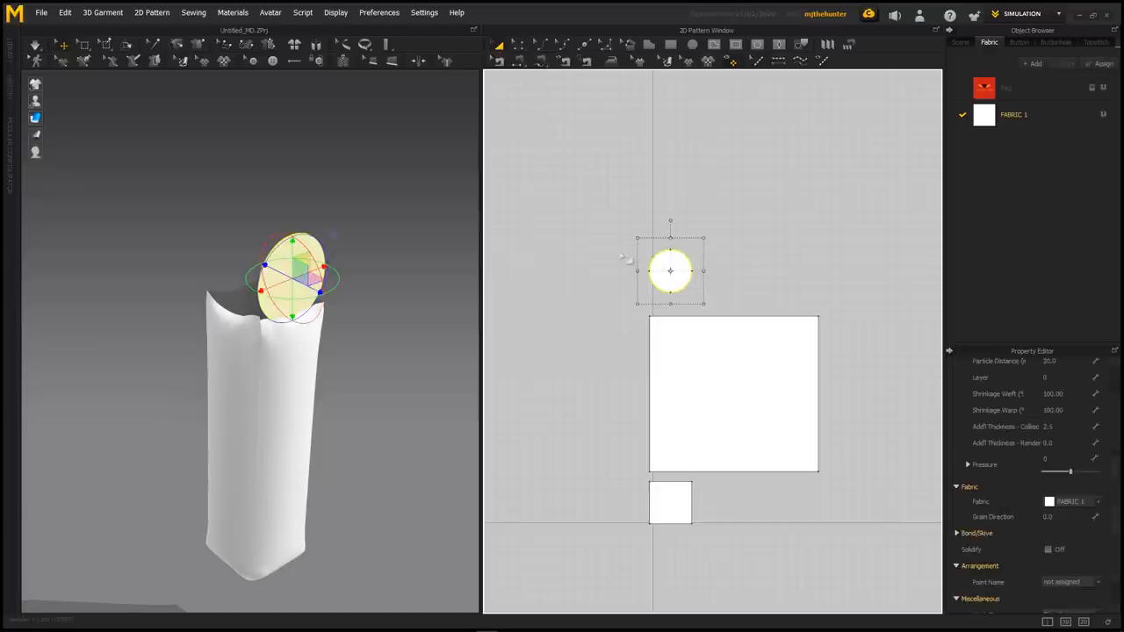
# Step: Drag the circle piece with the 3D gizmo onto the tube's top opening
pyautogui.moveTo(670, 270); pyautogui.dragTo(670, 565)
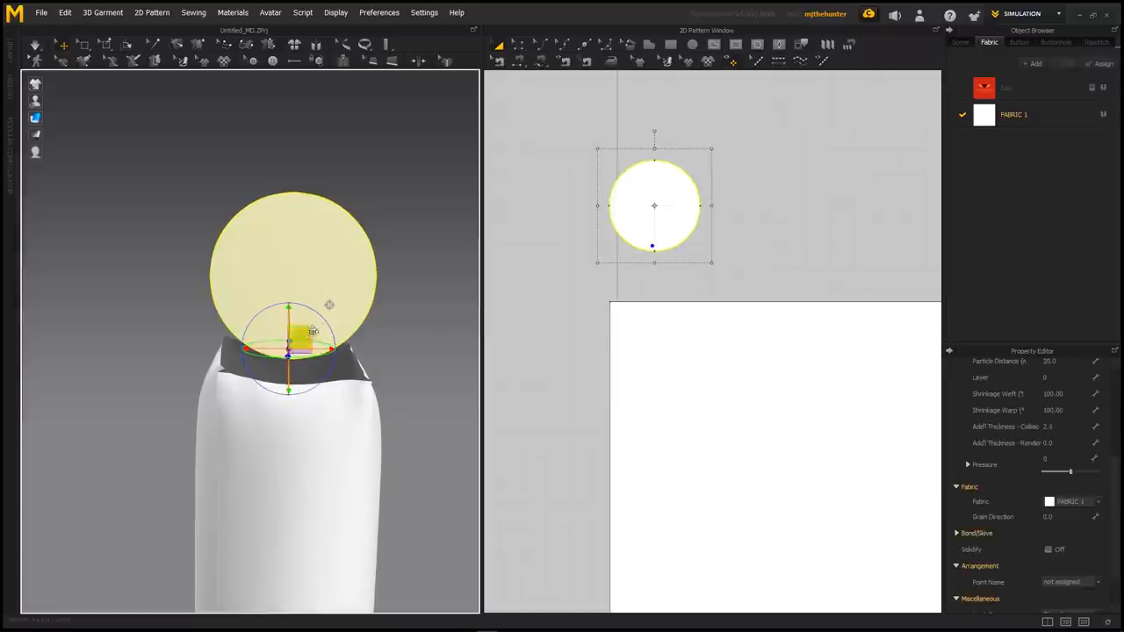
pyautogui.moveTo(654, 207); pyautogui.dragTo(634, 225)
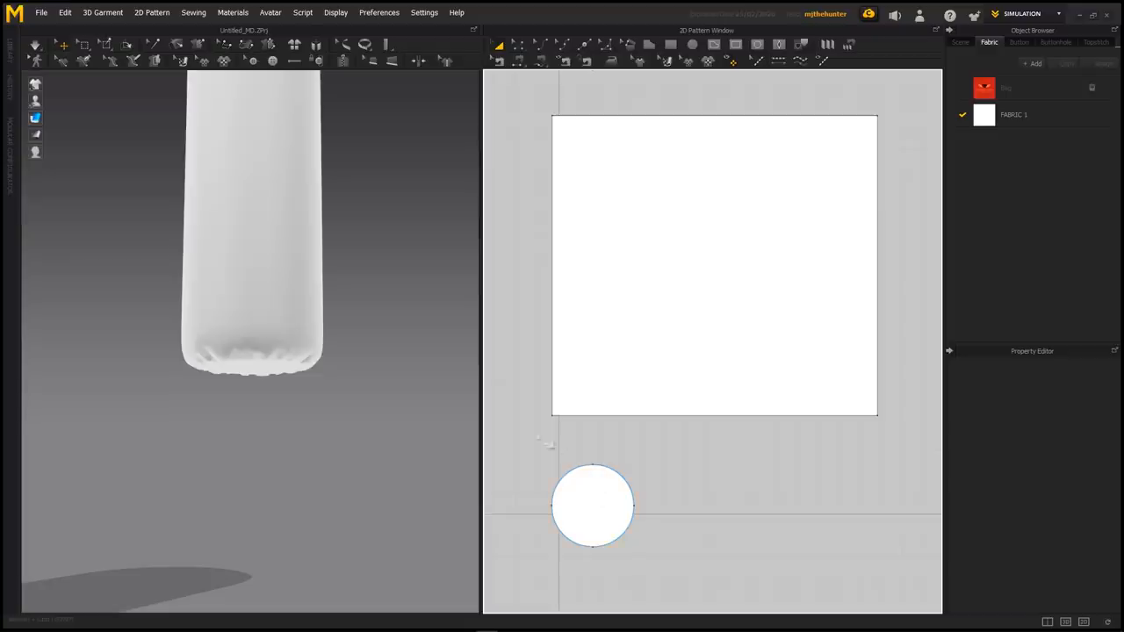
# Step: Select the bottom cap and raise its Pressure stepwise to about 38
pyautogui.click(592, 516)
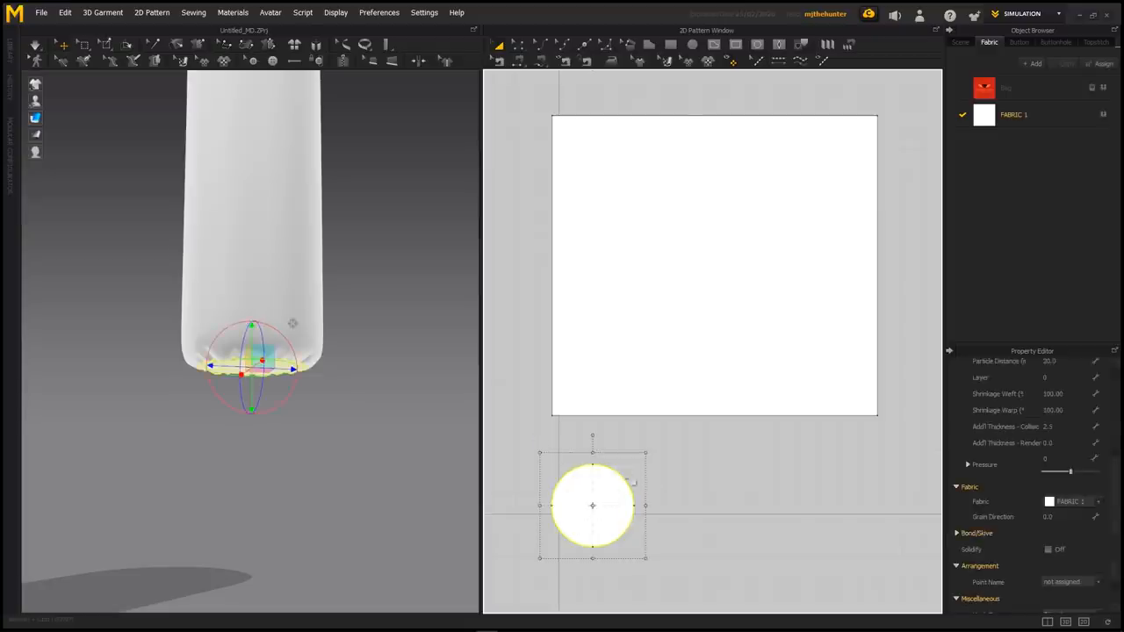
pyautogui.scroll(-3)
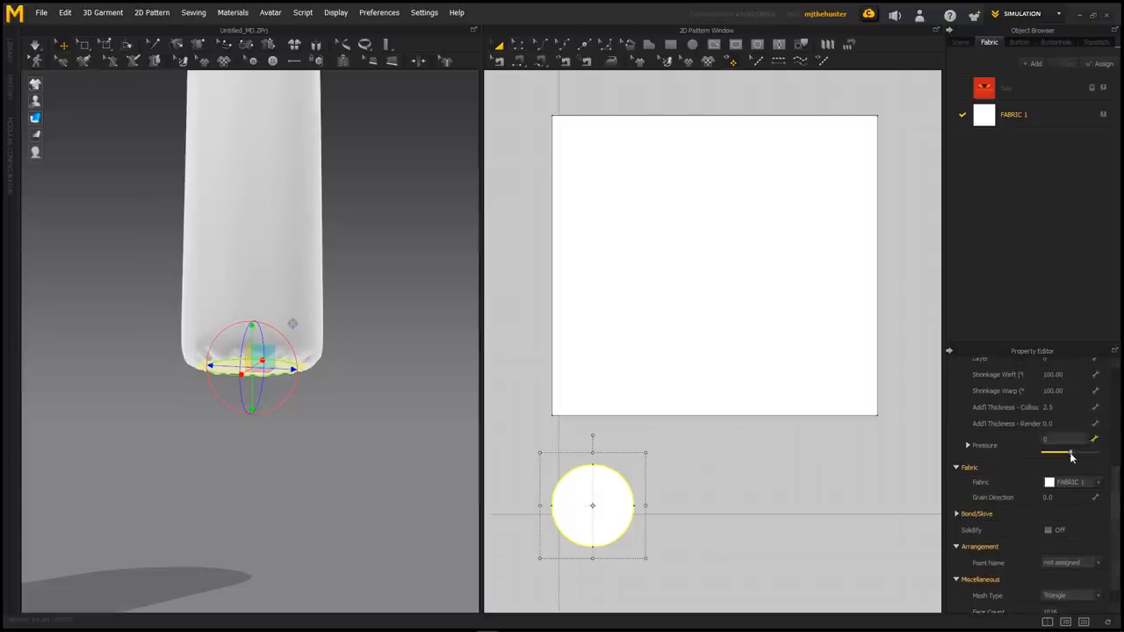
pyautogui.moveTo(1045, 452); pyautogui.dragTo(1071, 452)
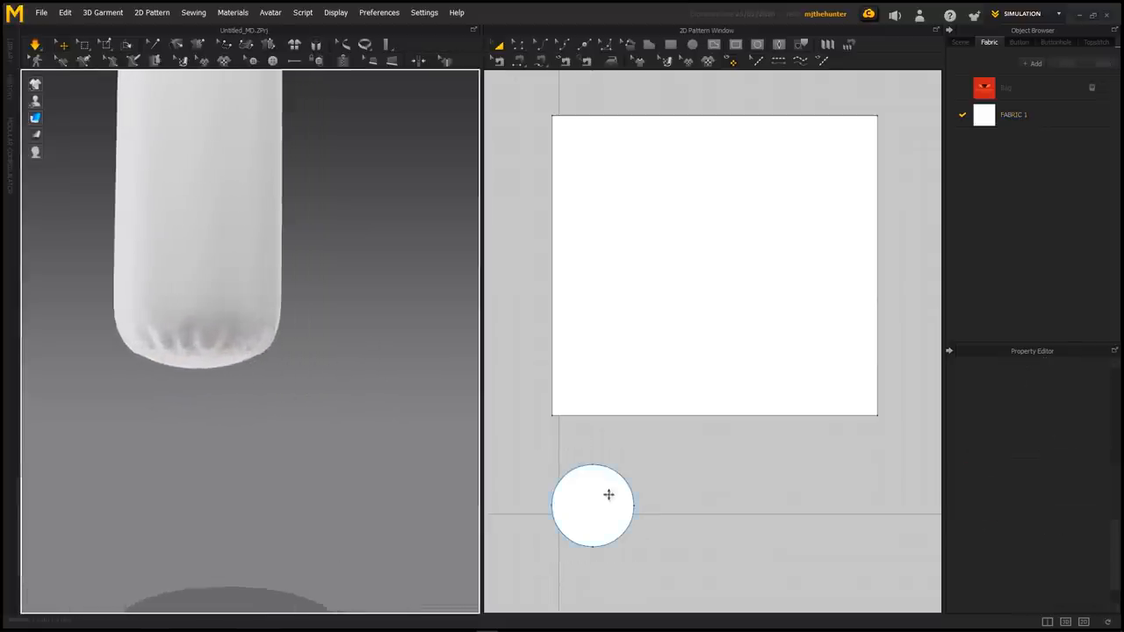
pyautogui.click(604, 502)
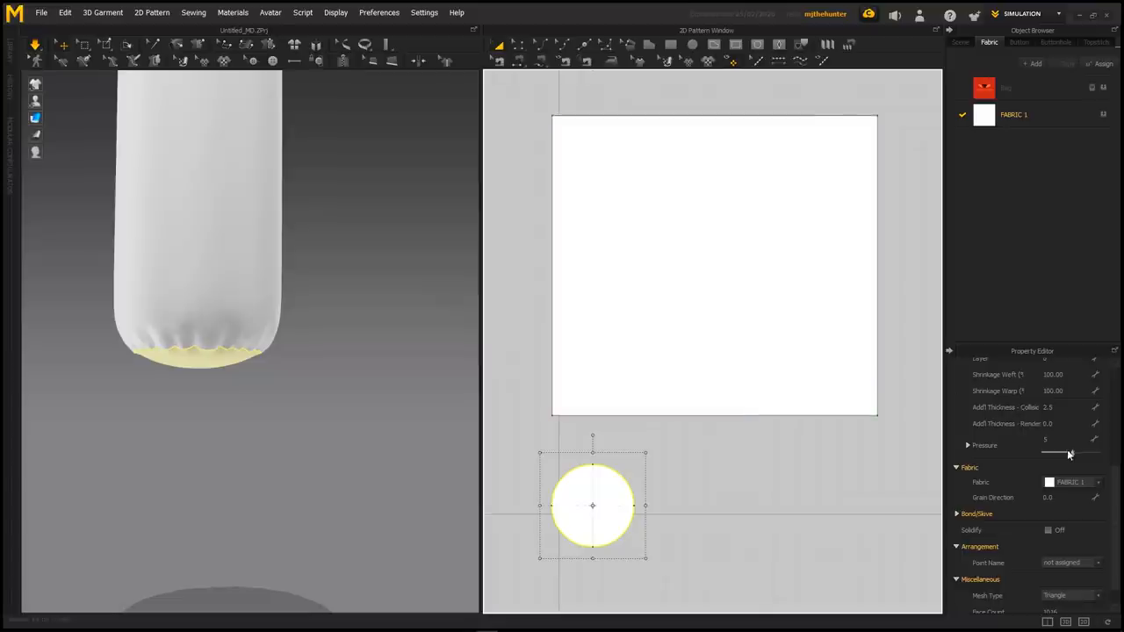
pyautogui.moveTo(1045, 452); pyautogui.dragTo(1075, 452)
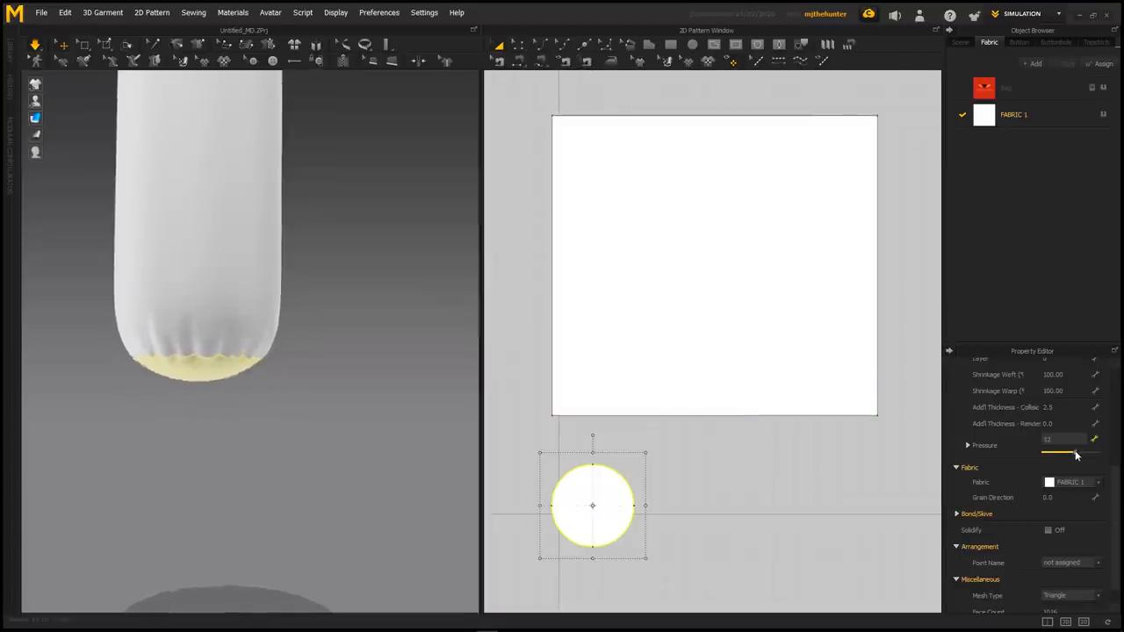
pyautogui.moveTo(1076, 454); pyautogui.dragTo(1084, 454)
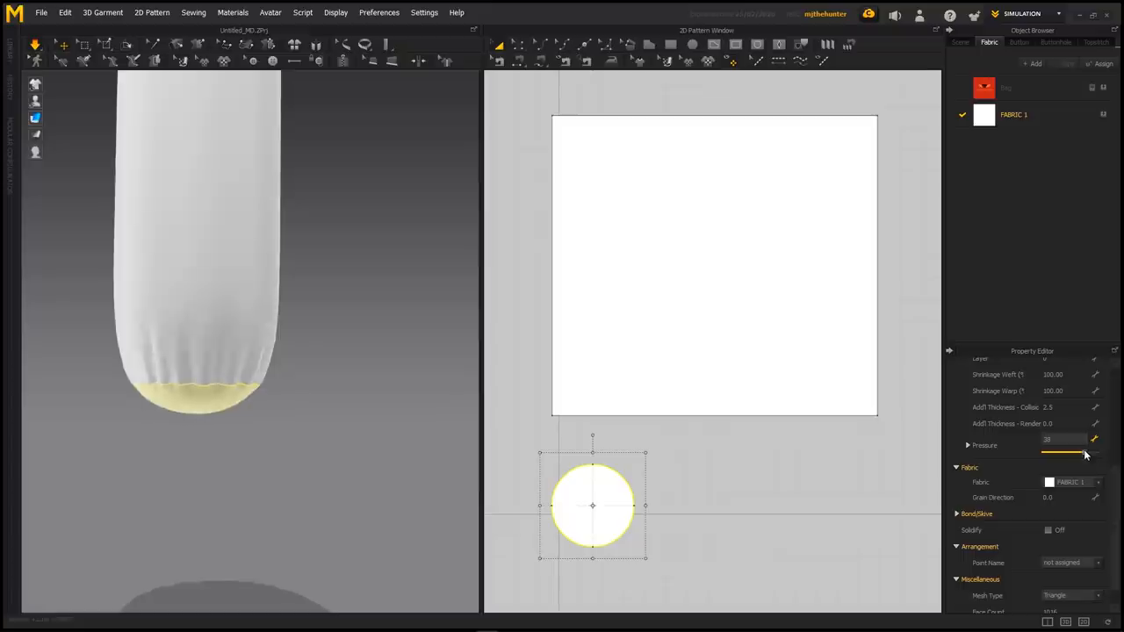
pyautogui.moveTo(1086, 450); pyautogui.dragTo(1073, 450)
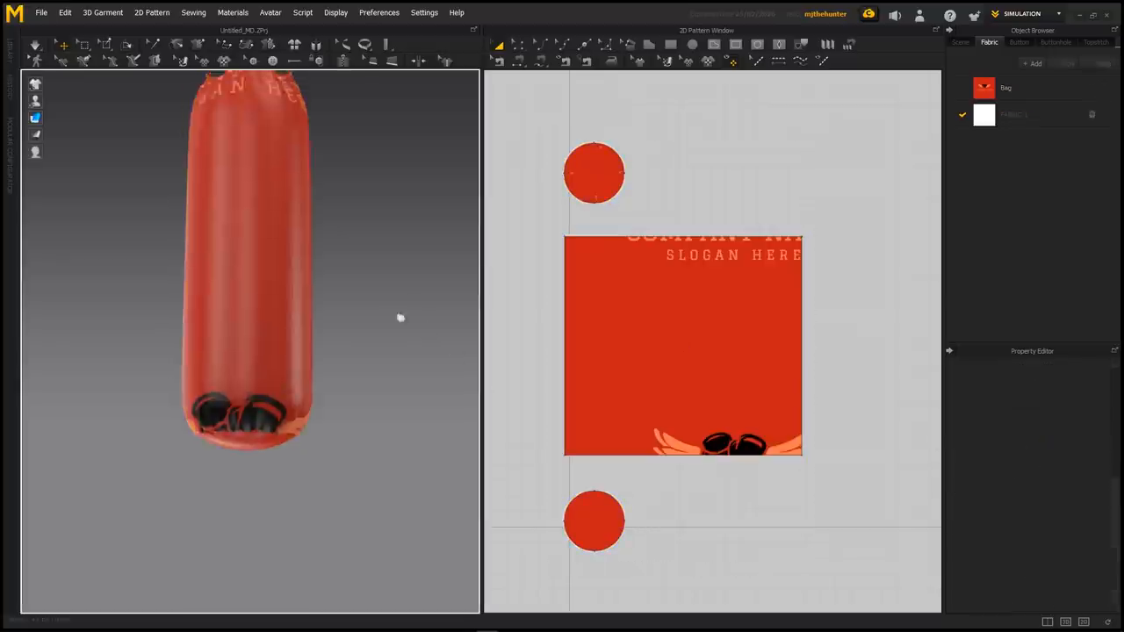
# Step: Select all of the bag's pattern pieces to edit their pressure together
pyautogui.click(683, 343)
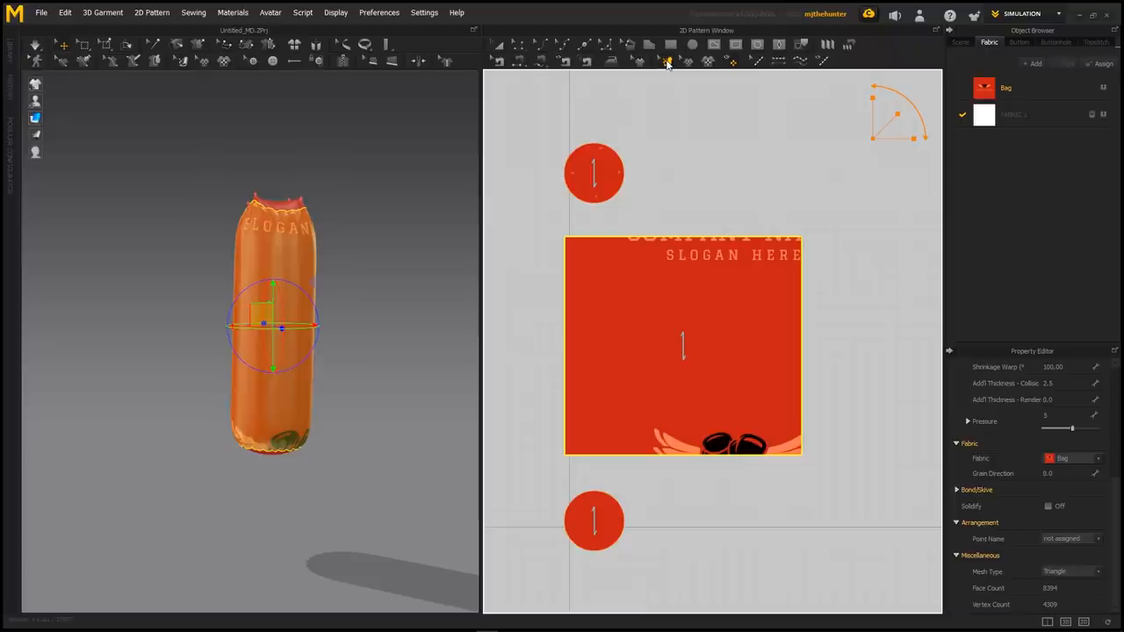
pyautogui.moveTo(667, 61)
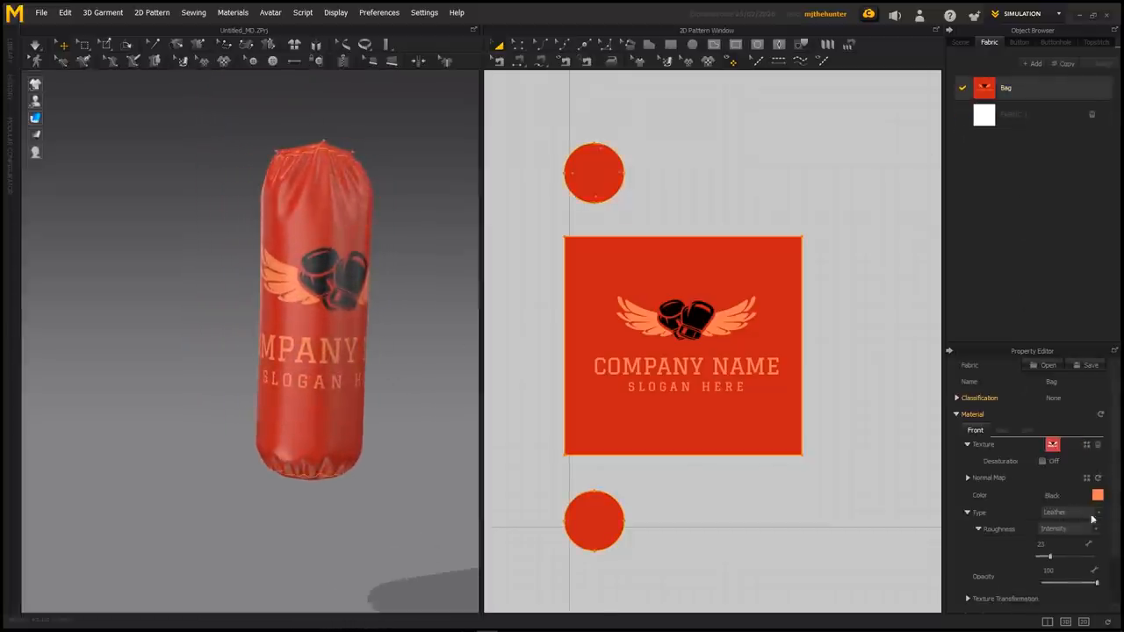
# Step: Change the Bag fabric's material Type to Leather
pyautogui.click(1067, 512)
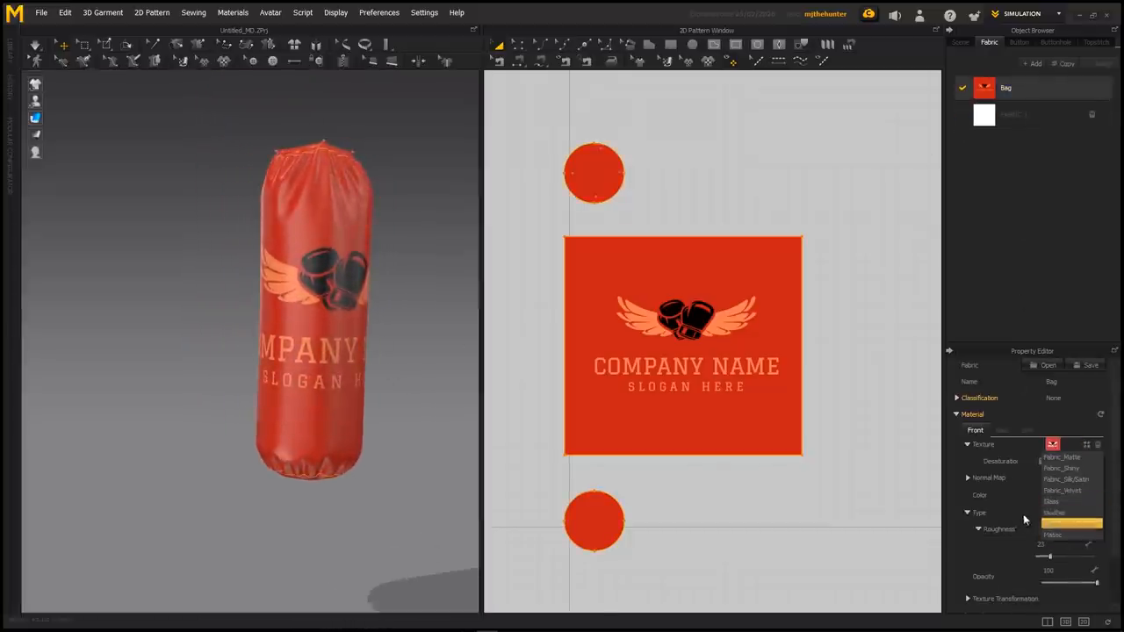
pyautogui.click(1053, 535)
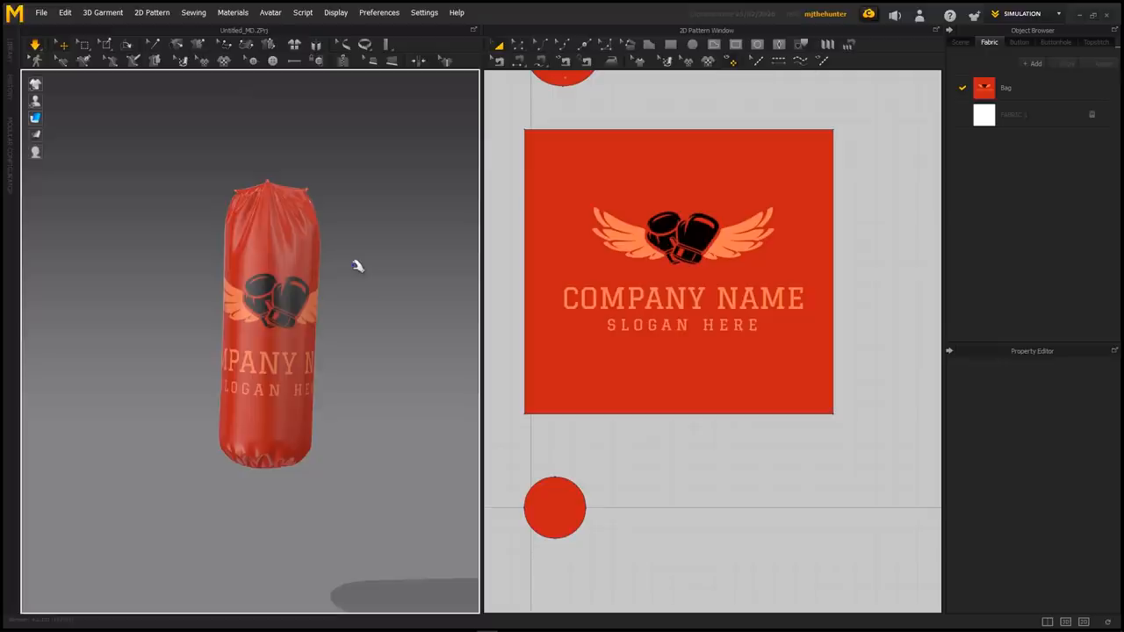
pyautogui.moveTo(453, 381)
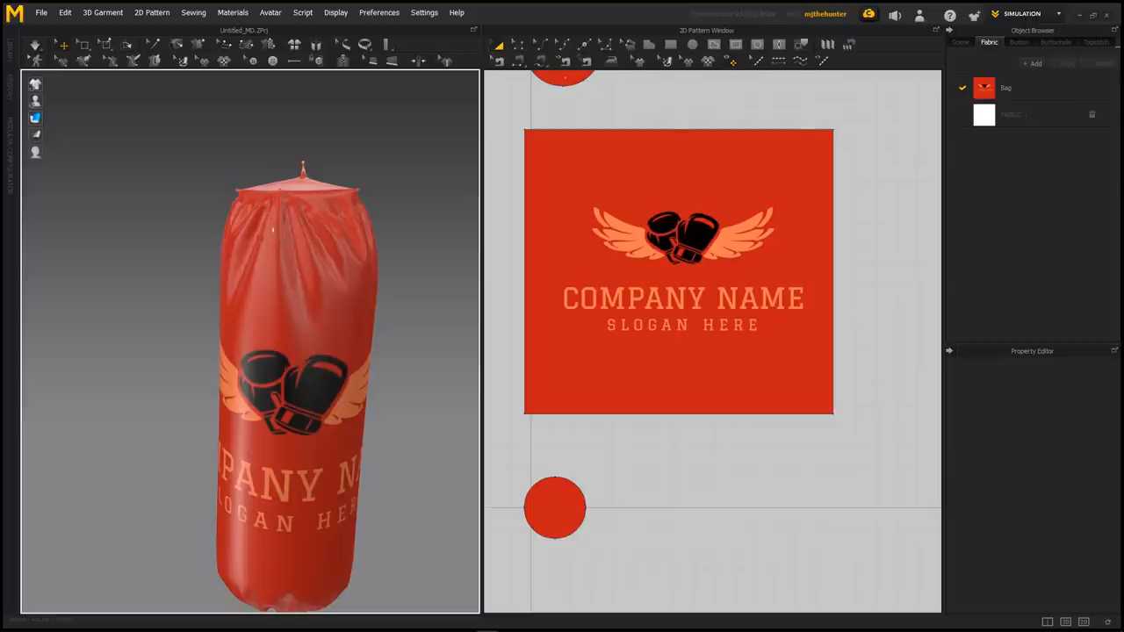
pyautogui.moveTo(333, 257)
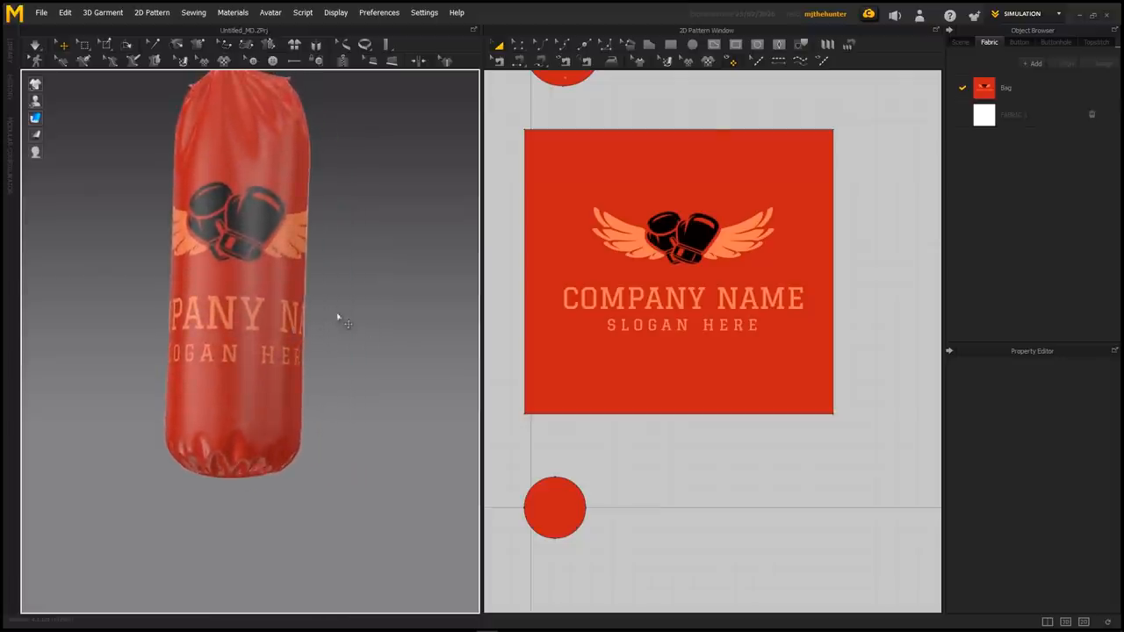
pyautogui.moveTo(347, 259)
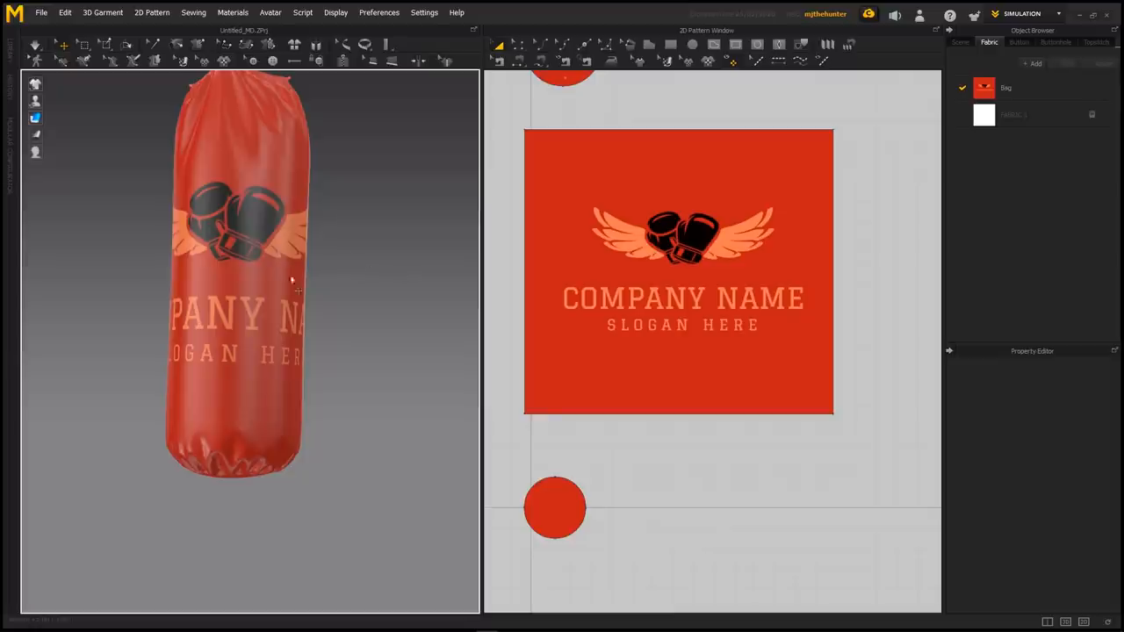
pyautogui.moveTo(316, 281)
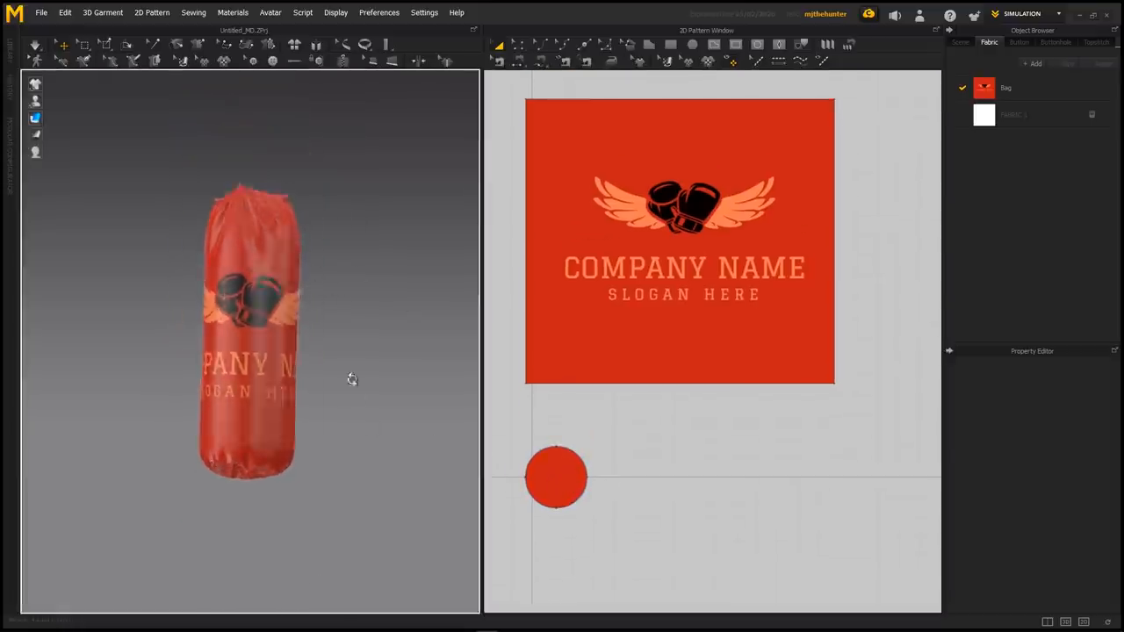
# Step: Select the bottom circle cap to check its particle distance of 15
pyautogui.click(557, 478)
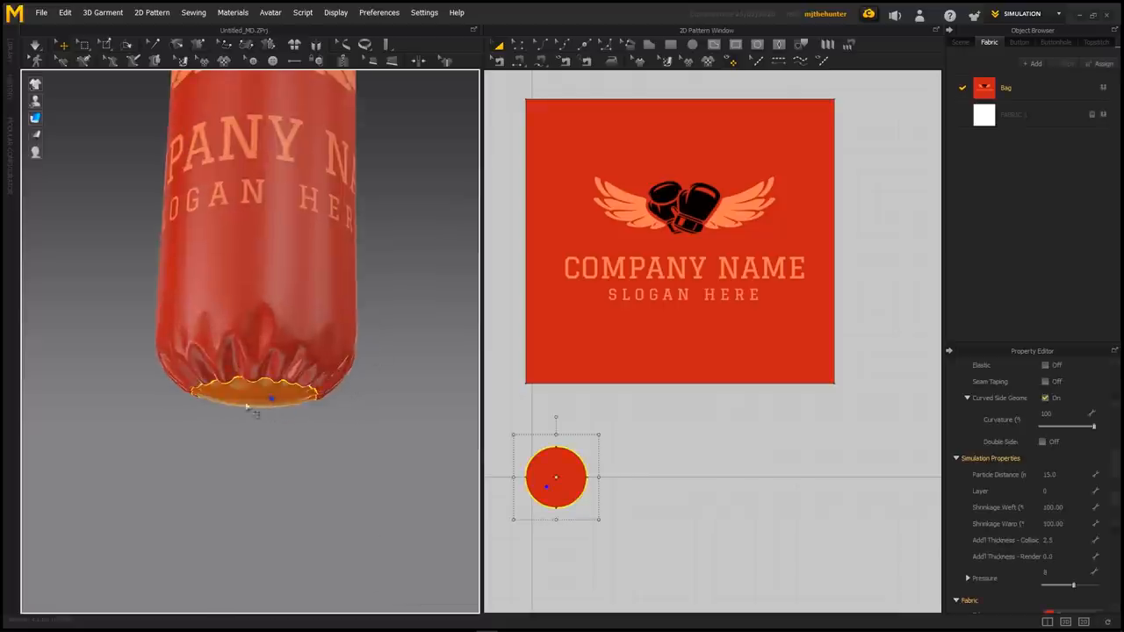
pyautogui.moveTo(340, 394)
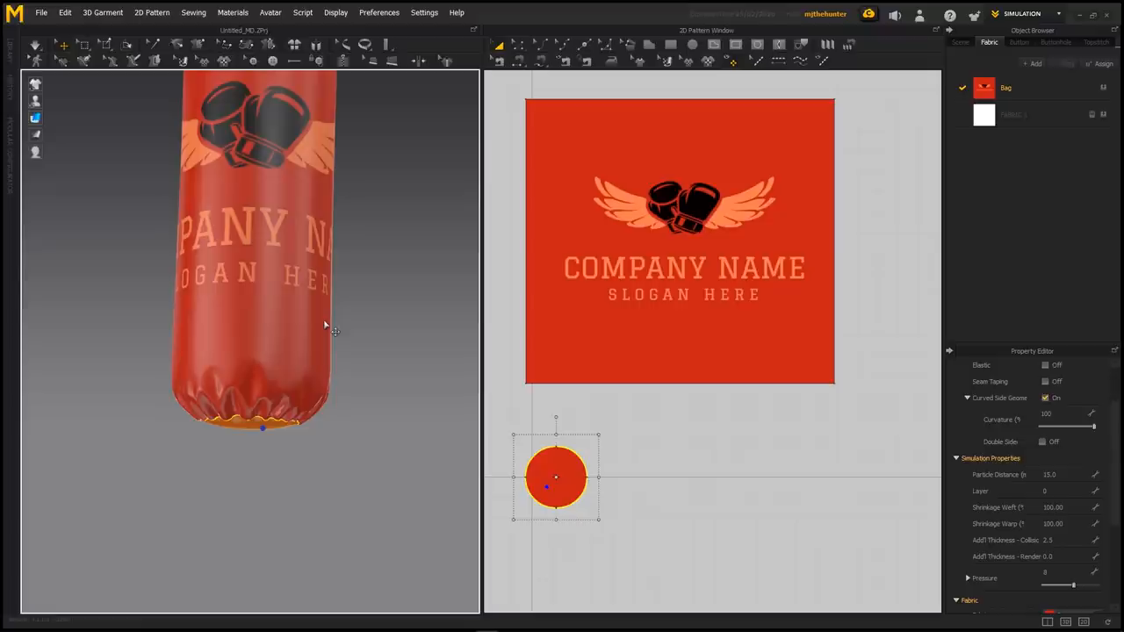
pyautogui.moveTo(46, 325)
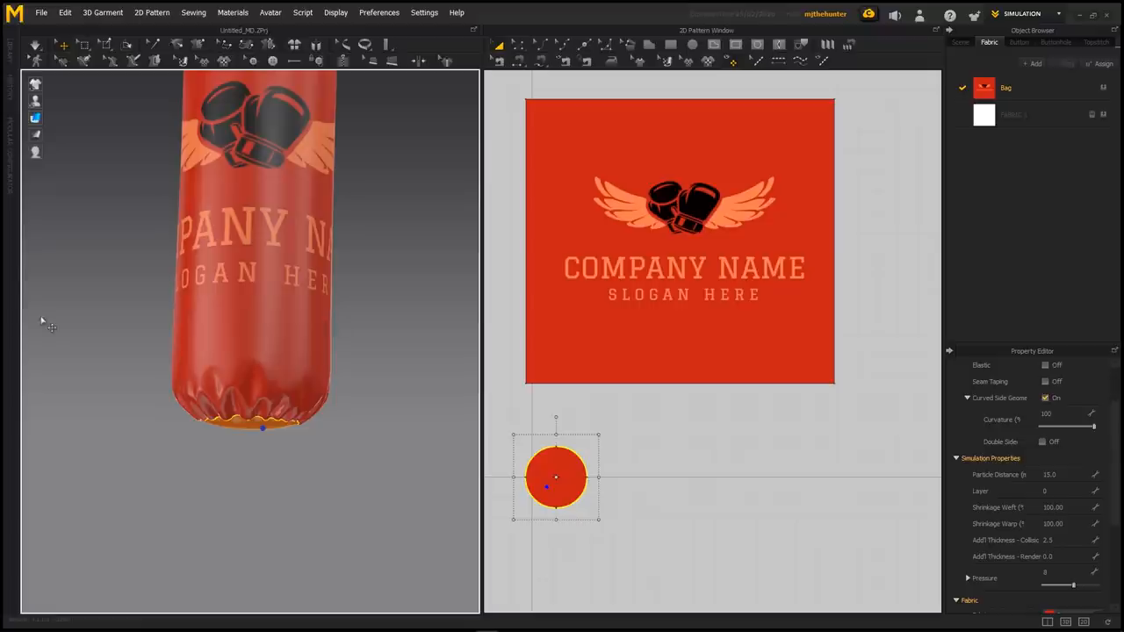